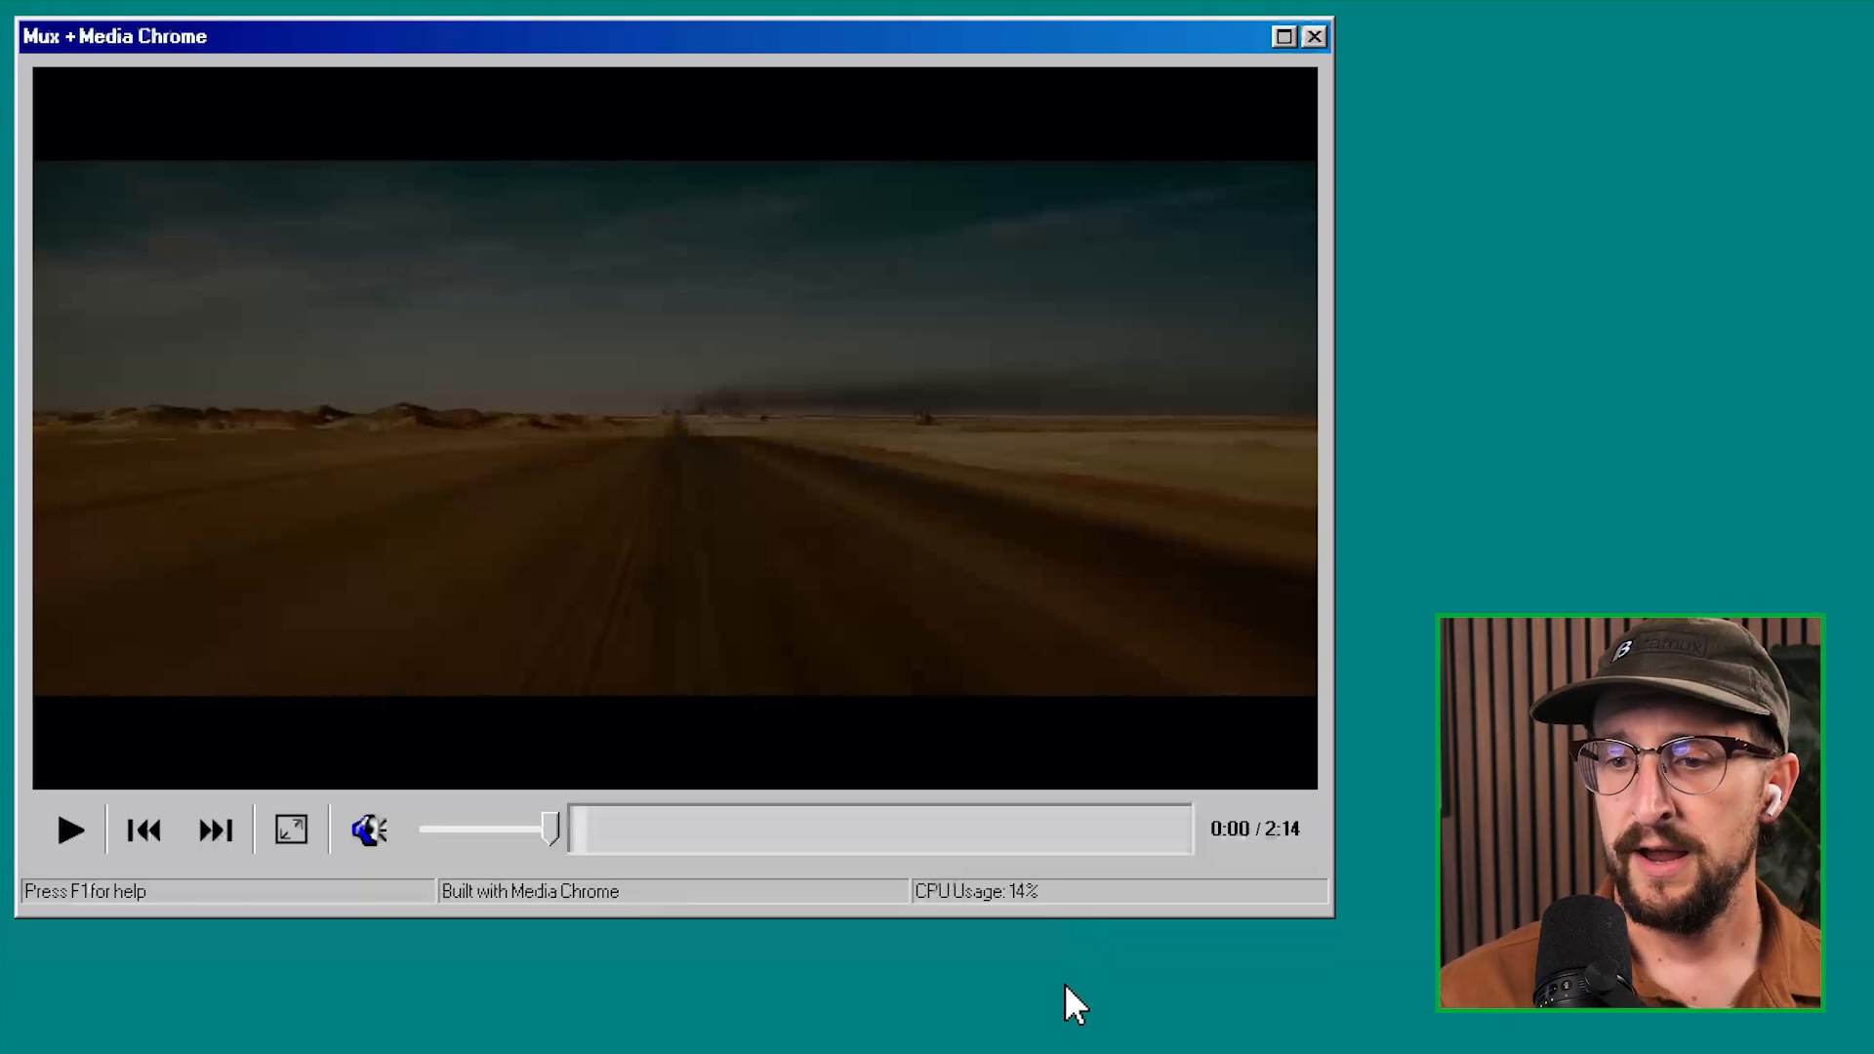
Step: Play, pause and resume the Mux + Media Chrome demo video, then pause it again
{"action": "left_click", "coordinate": [69, 830]}
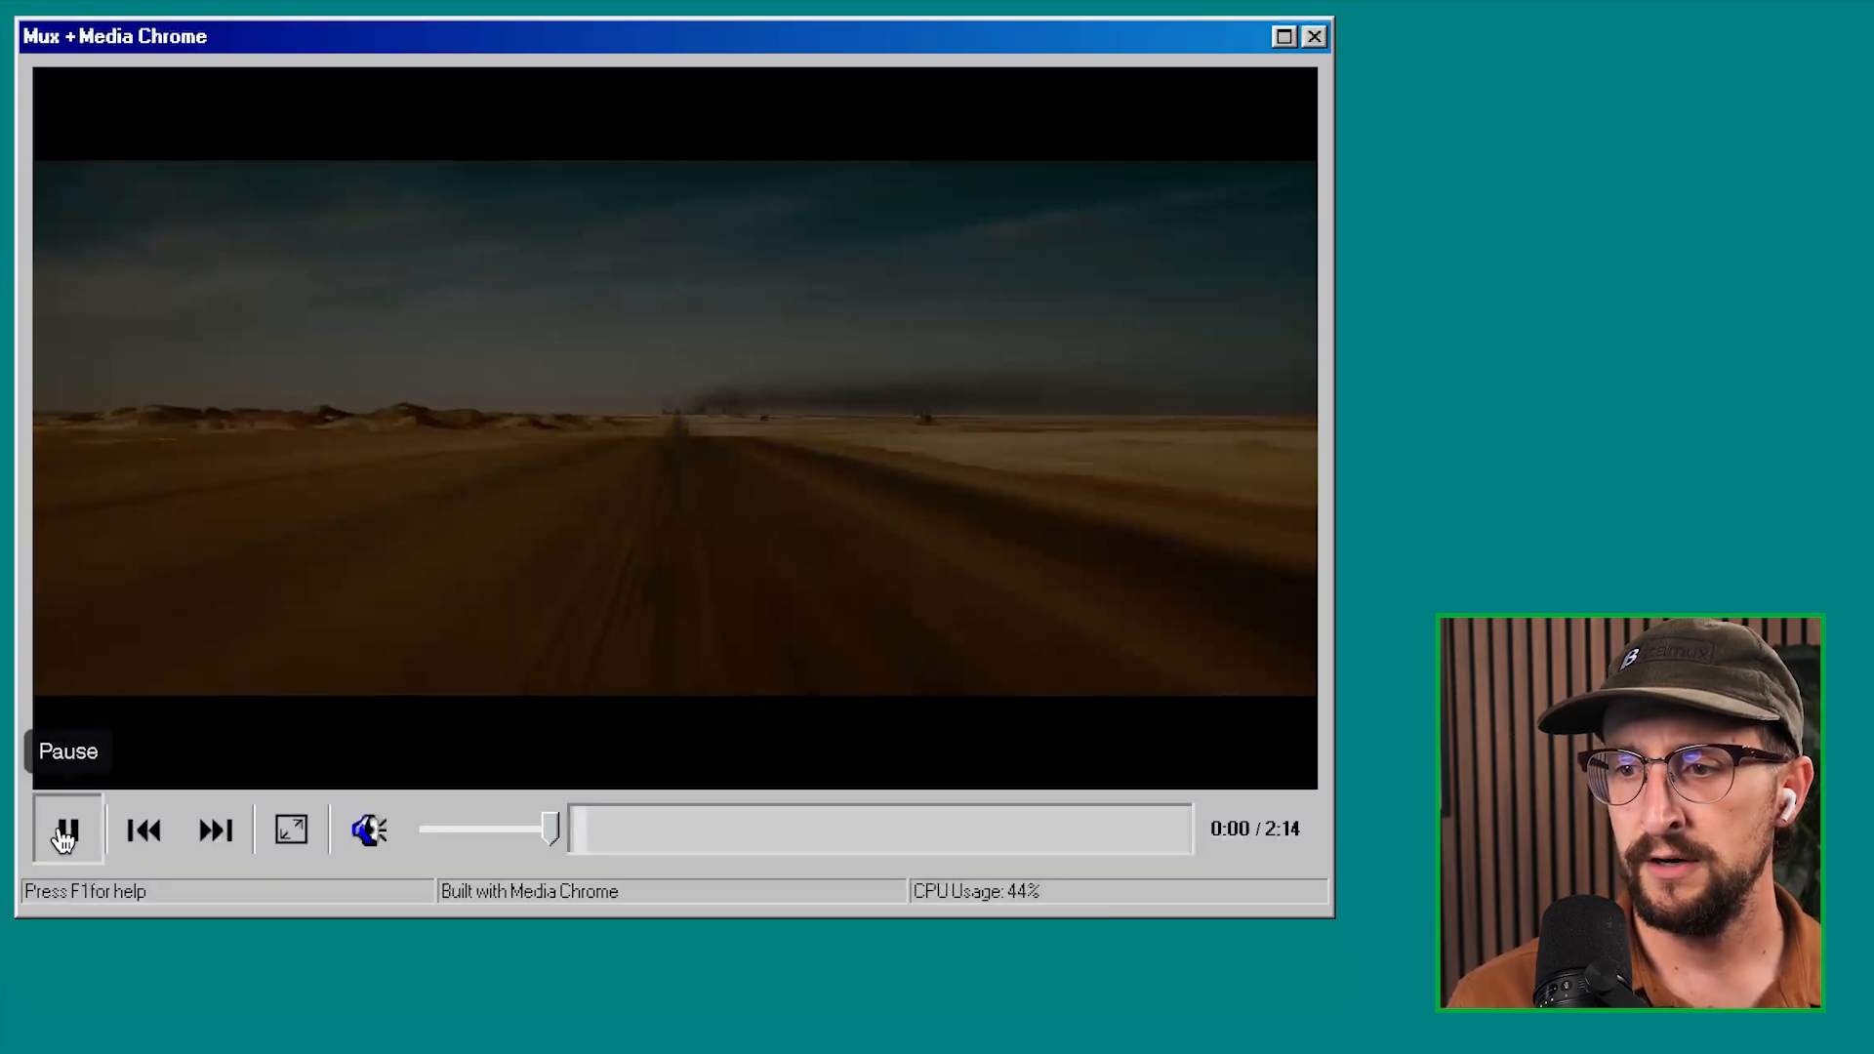
{"action": "left_click", "coordinate": [66, 828]}
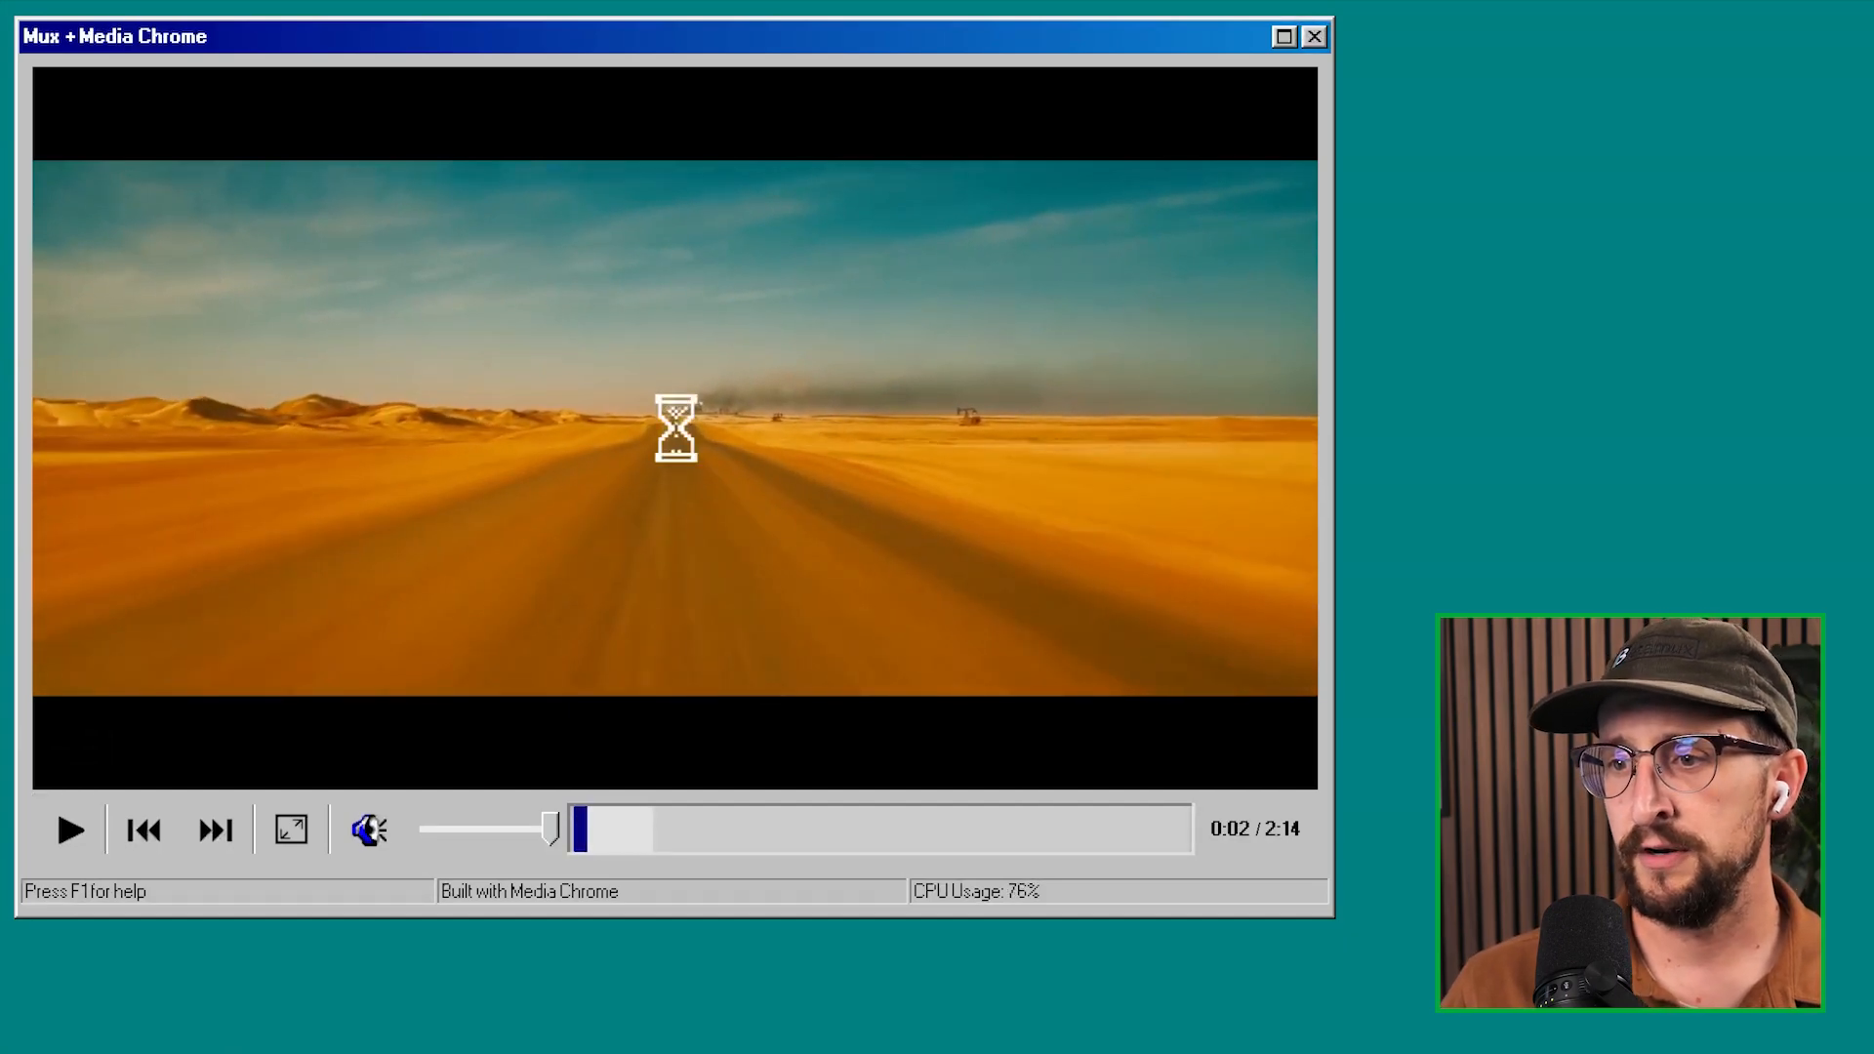
{"action": "left_click", "coordinate": [68, 830]}
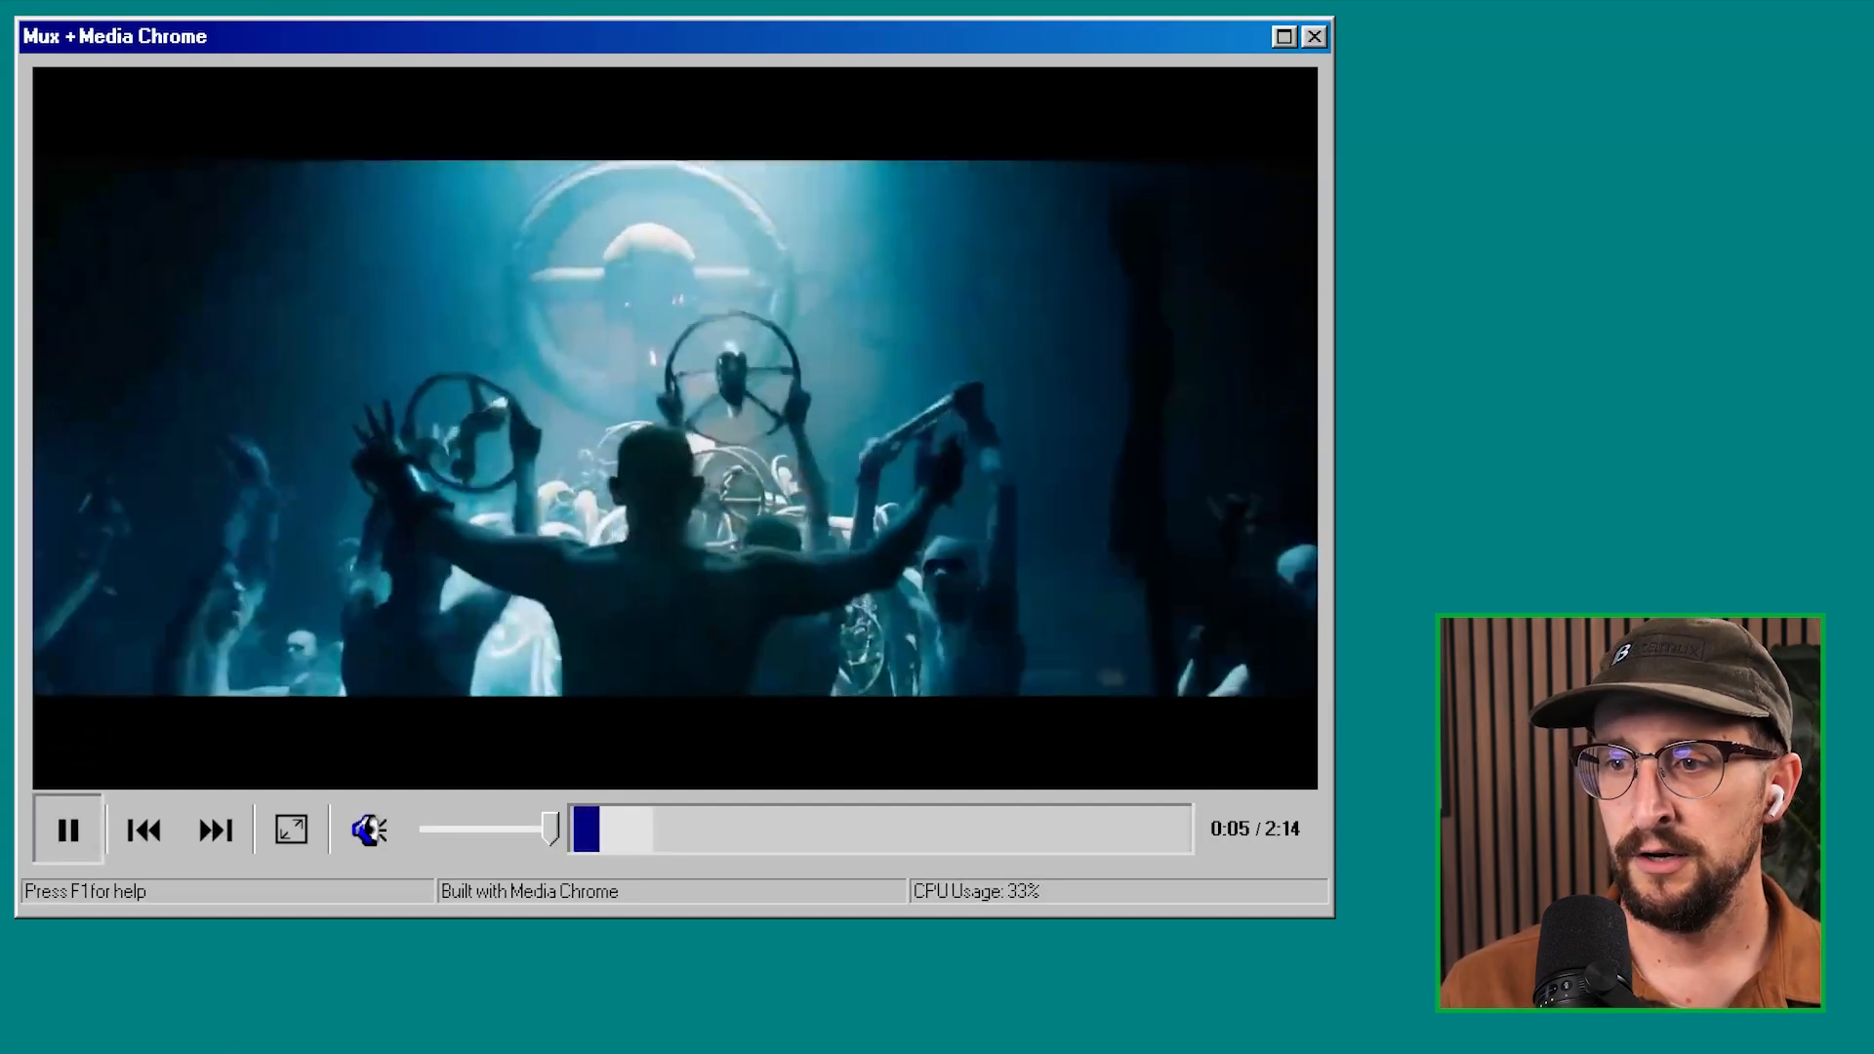
{"action": "left_click", "coordinate": [66, 830]}
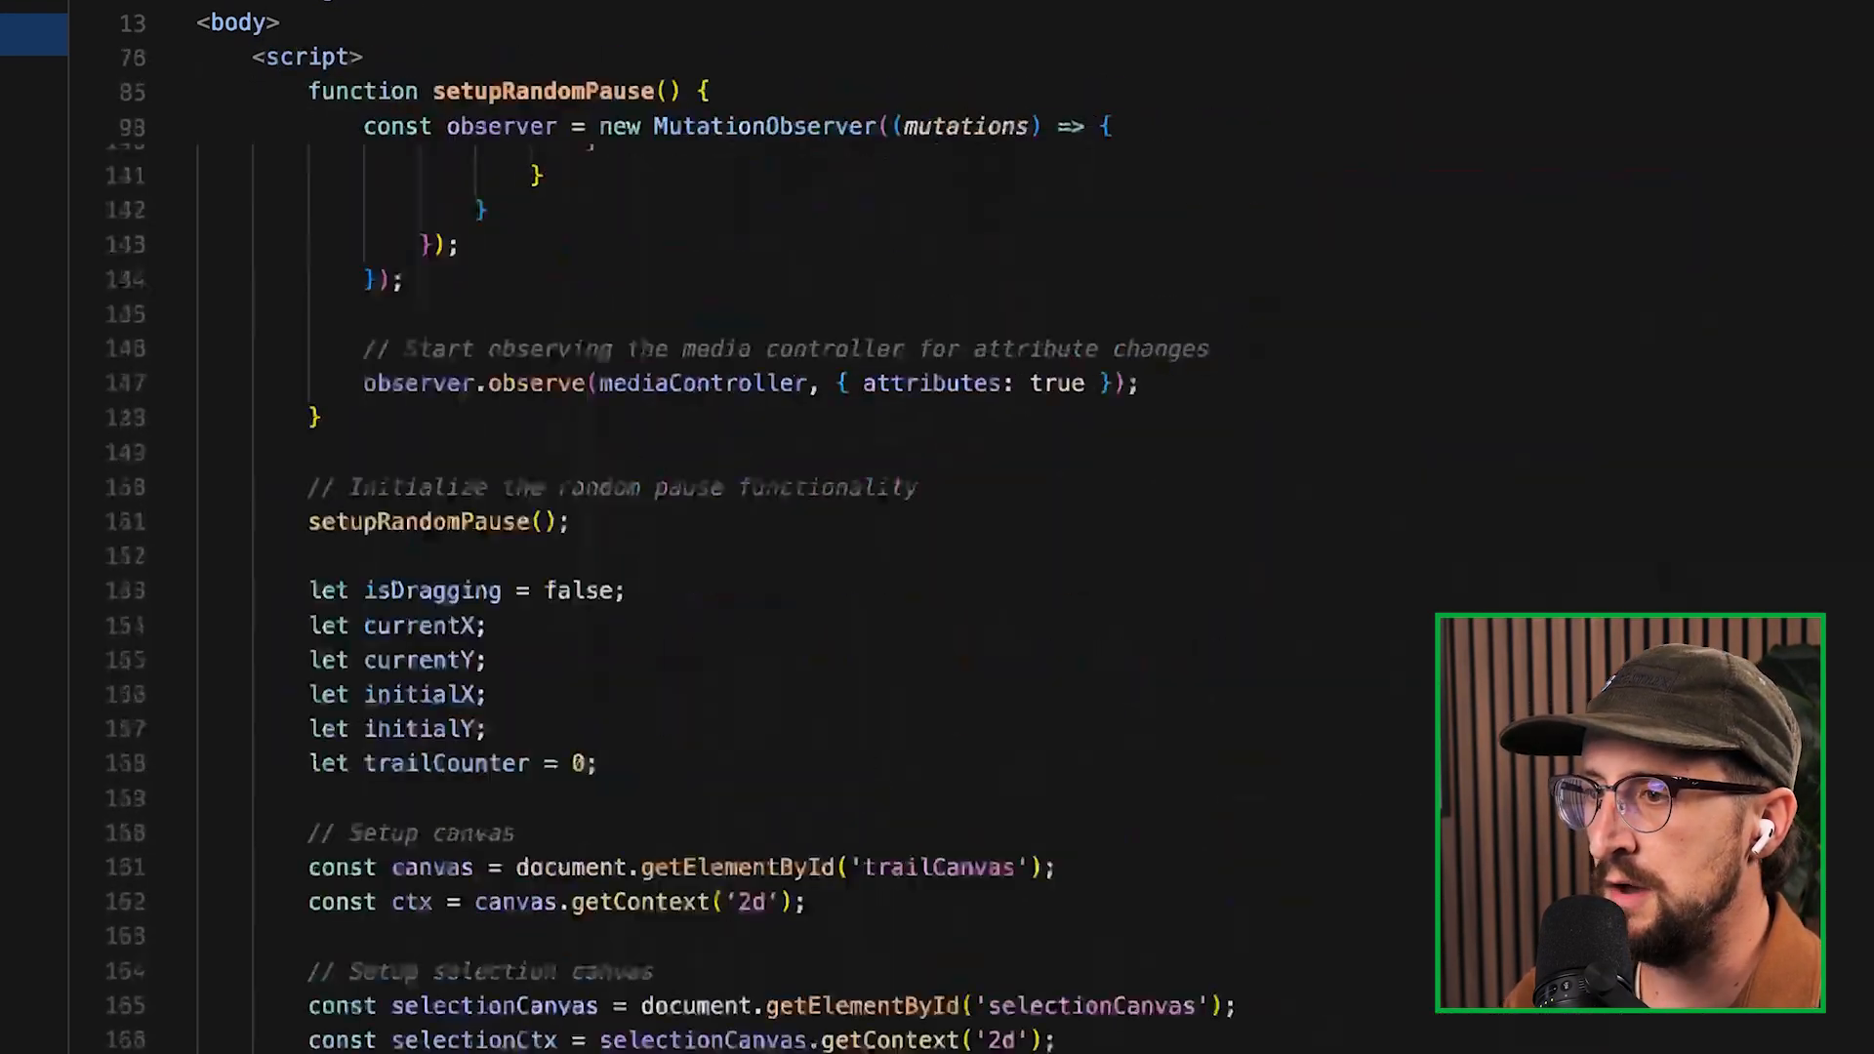
Step: Scroll index.html up to the head with the 98.css and style.css links
{"action": "scroll", "scroll_direction": "up", "scroll_amount": 3}
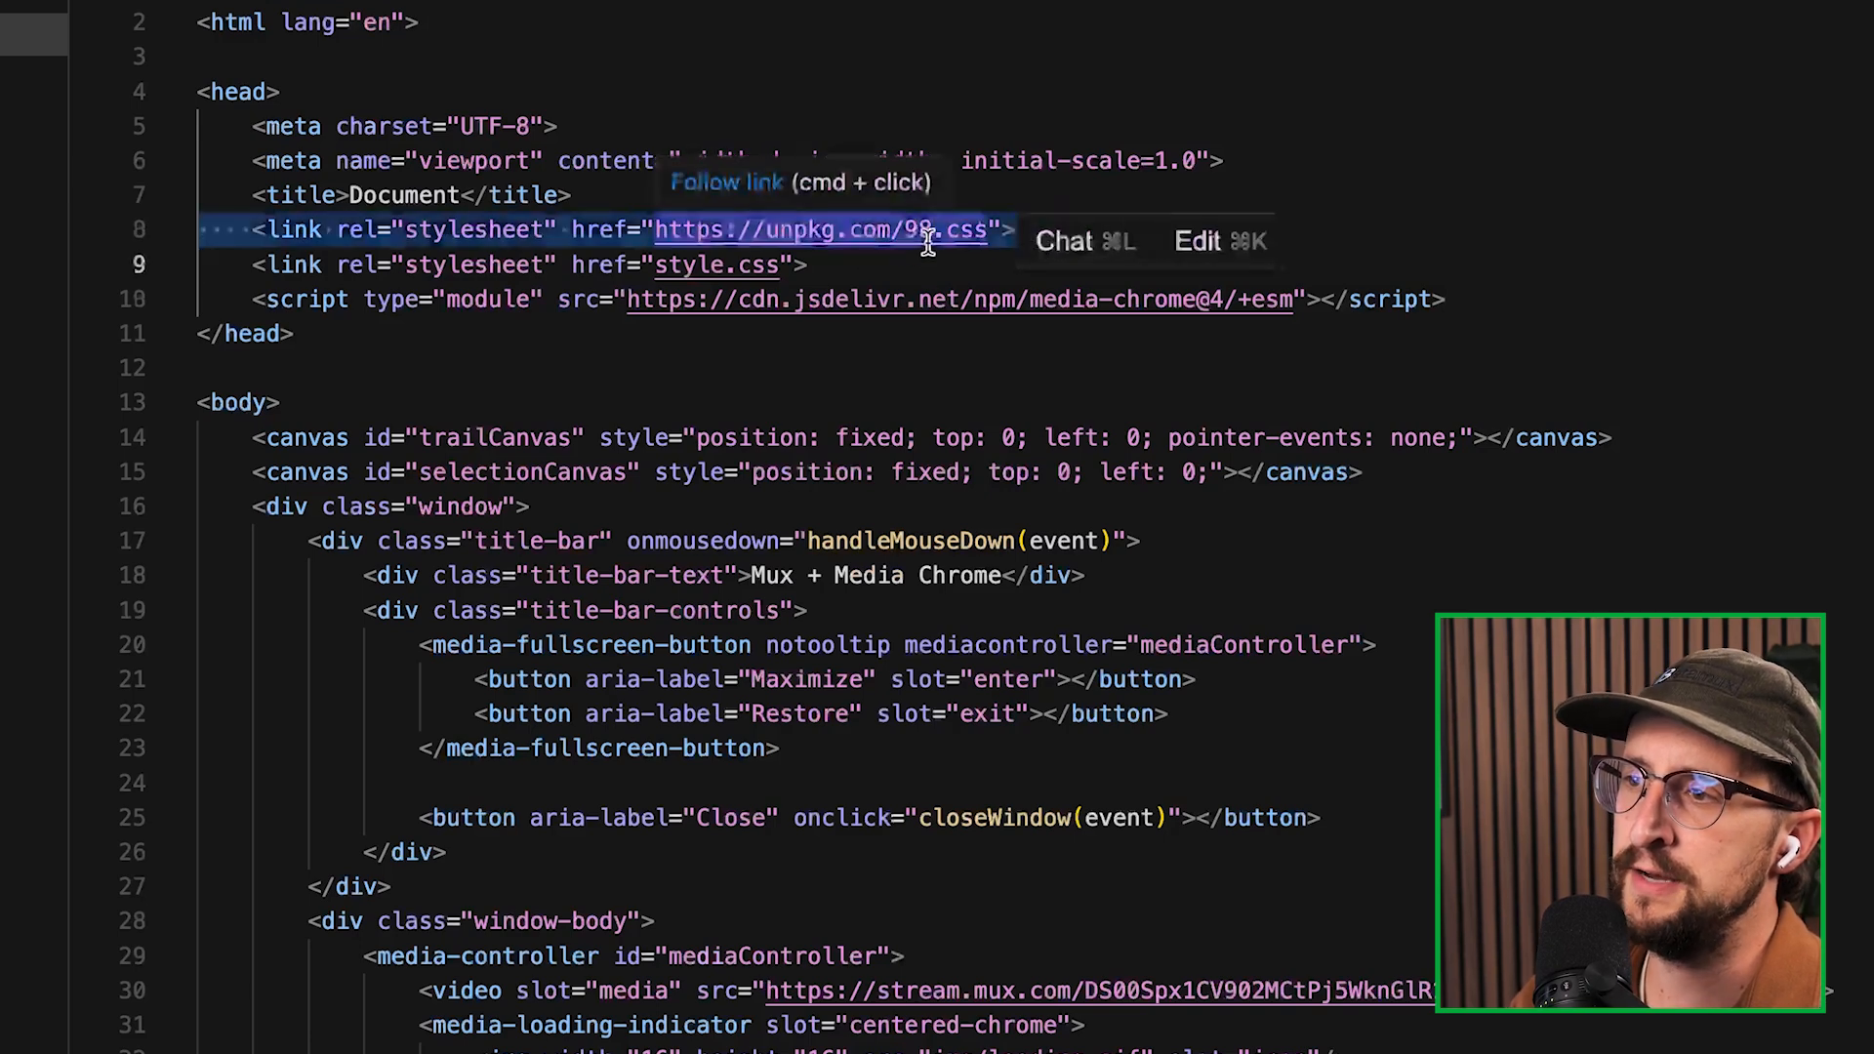
Step: Browse the 98.css documentation from its intro down to the checkbox section
{"action": "left_click", "coordinate": [822, 230]}
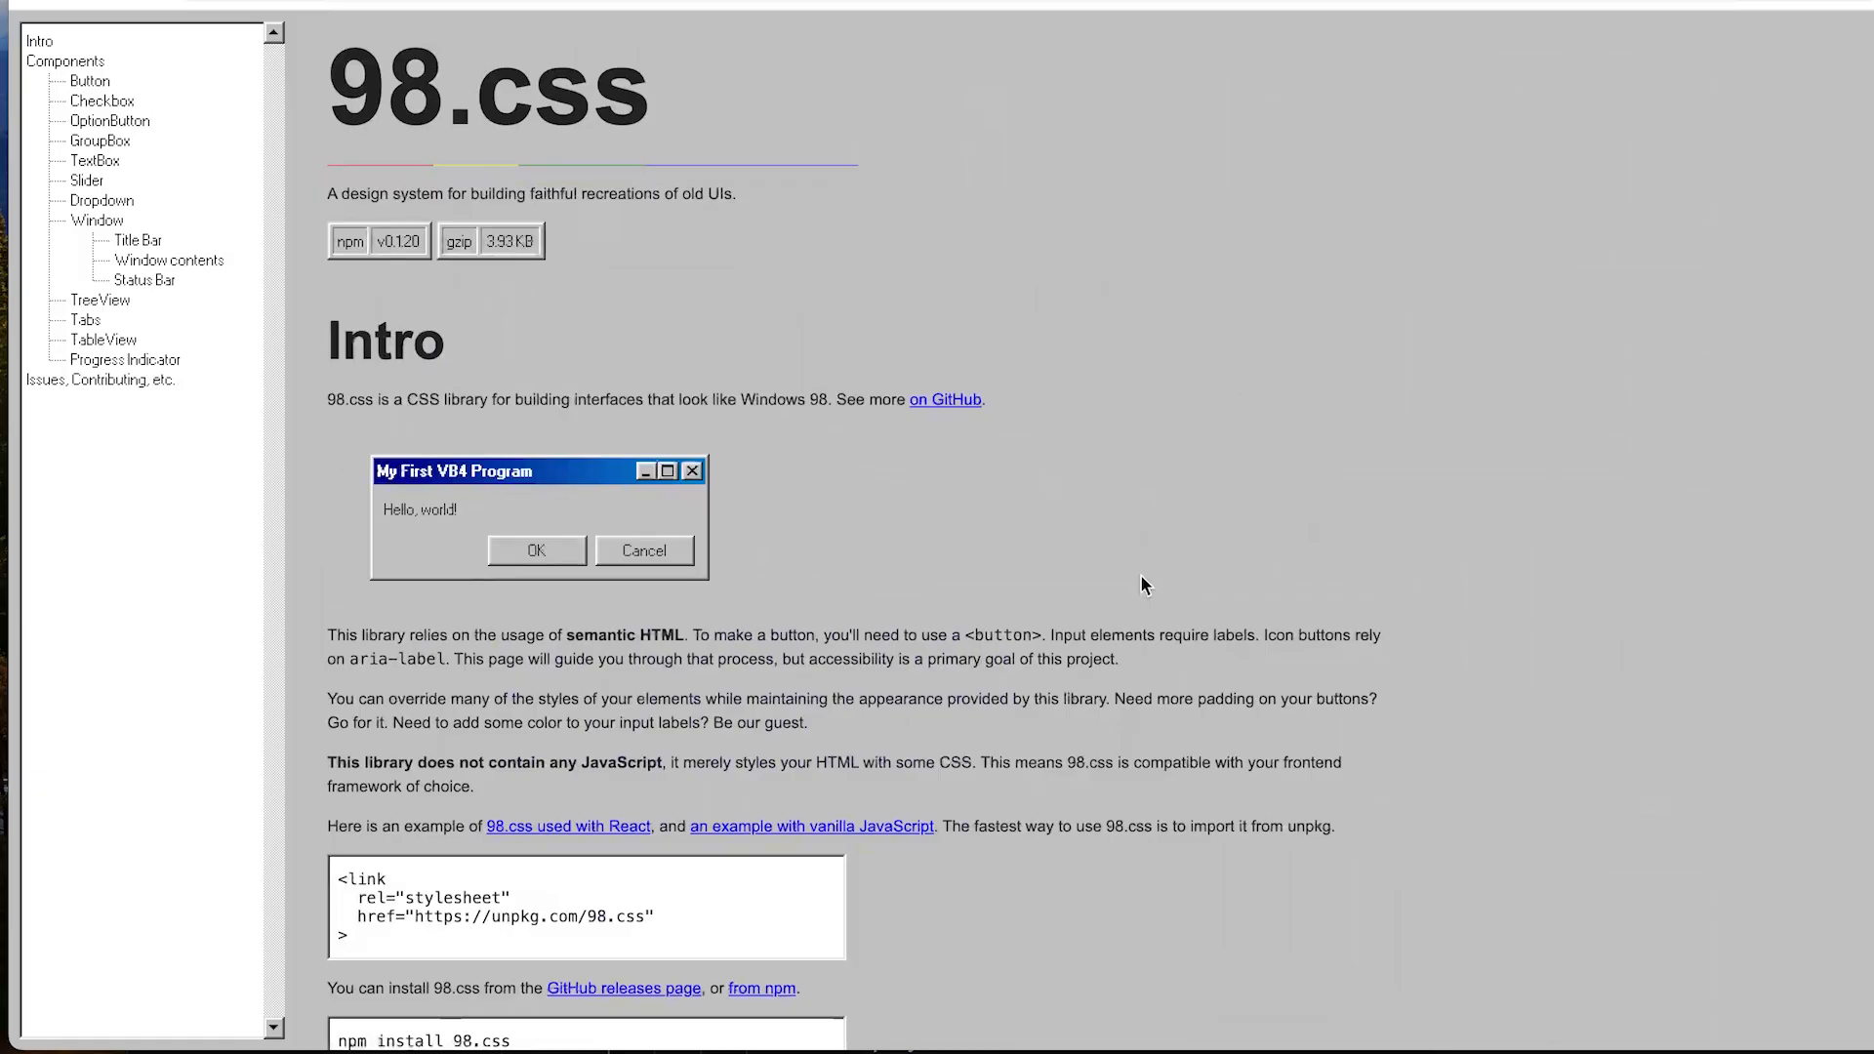
{"action": "scroll", "scroll_direction": "down", "scroll_amount": 3}
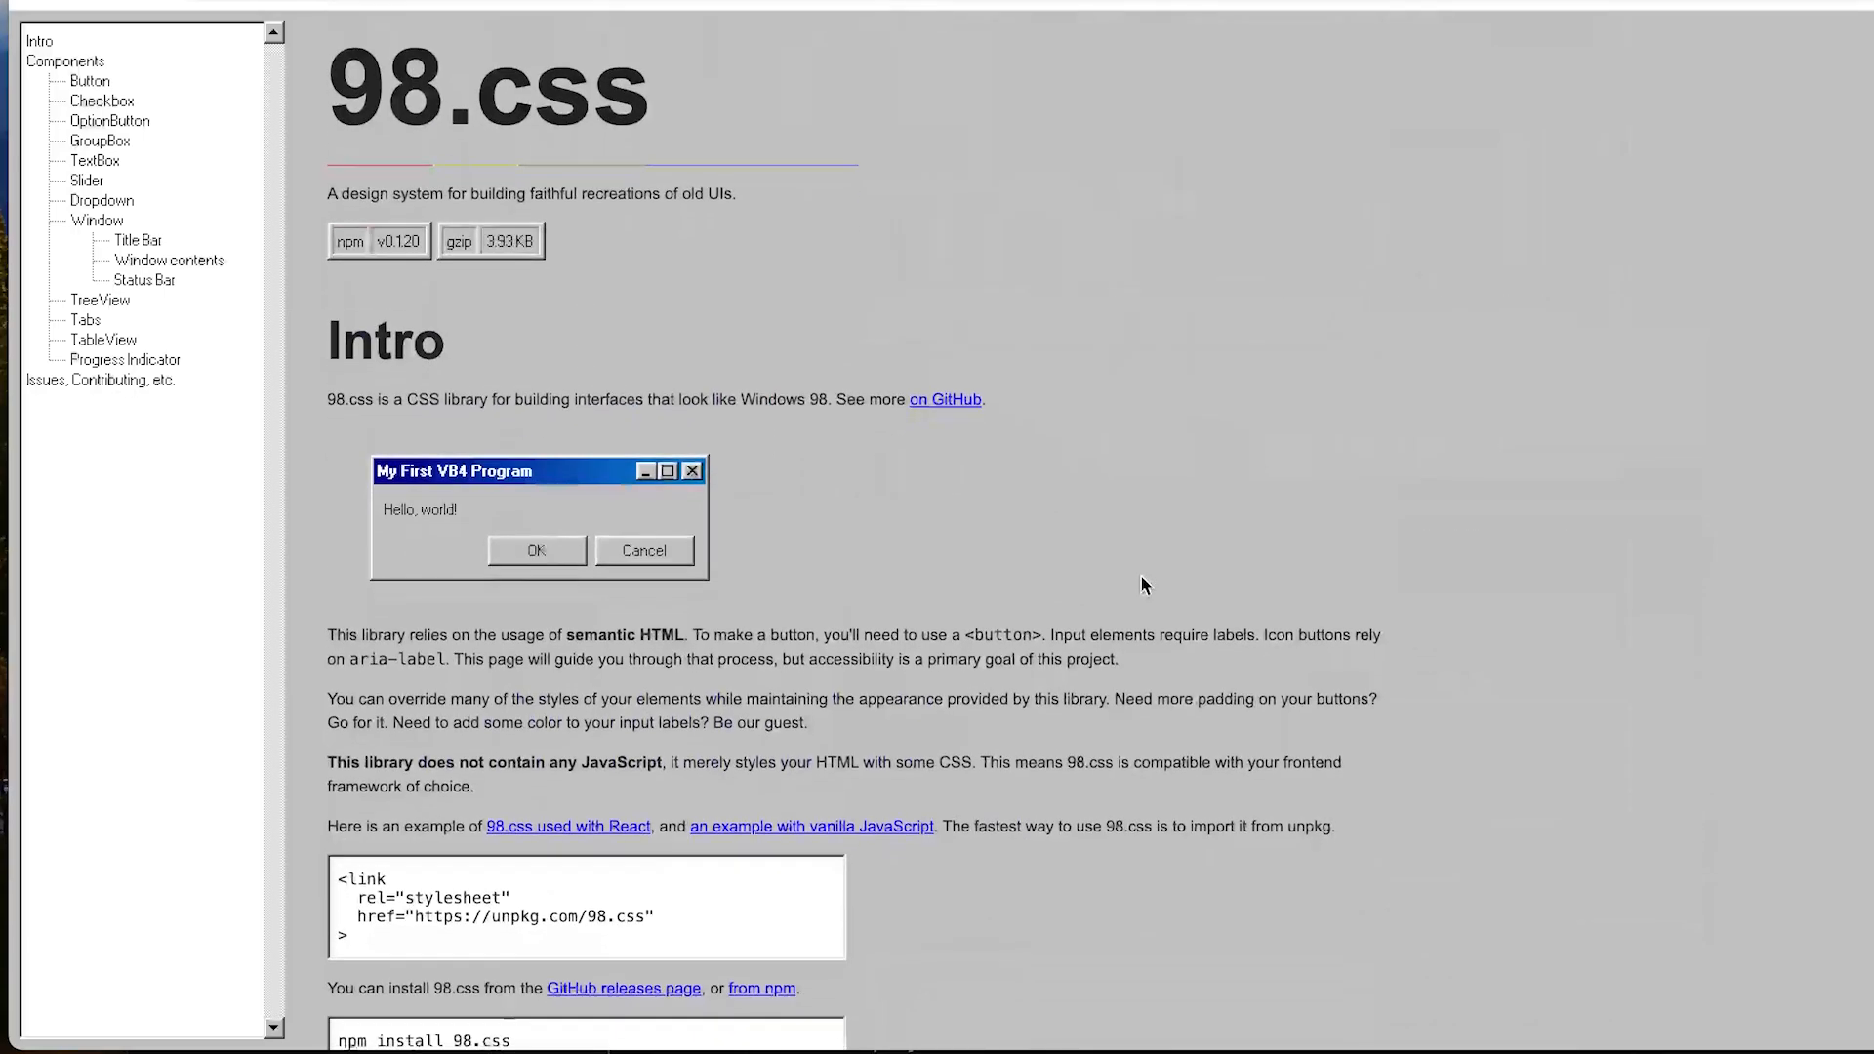
{"action": "scroll", "scroll_direction": "down", "scroll_amount": 3}
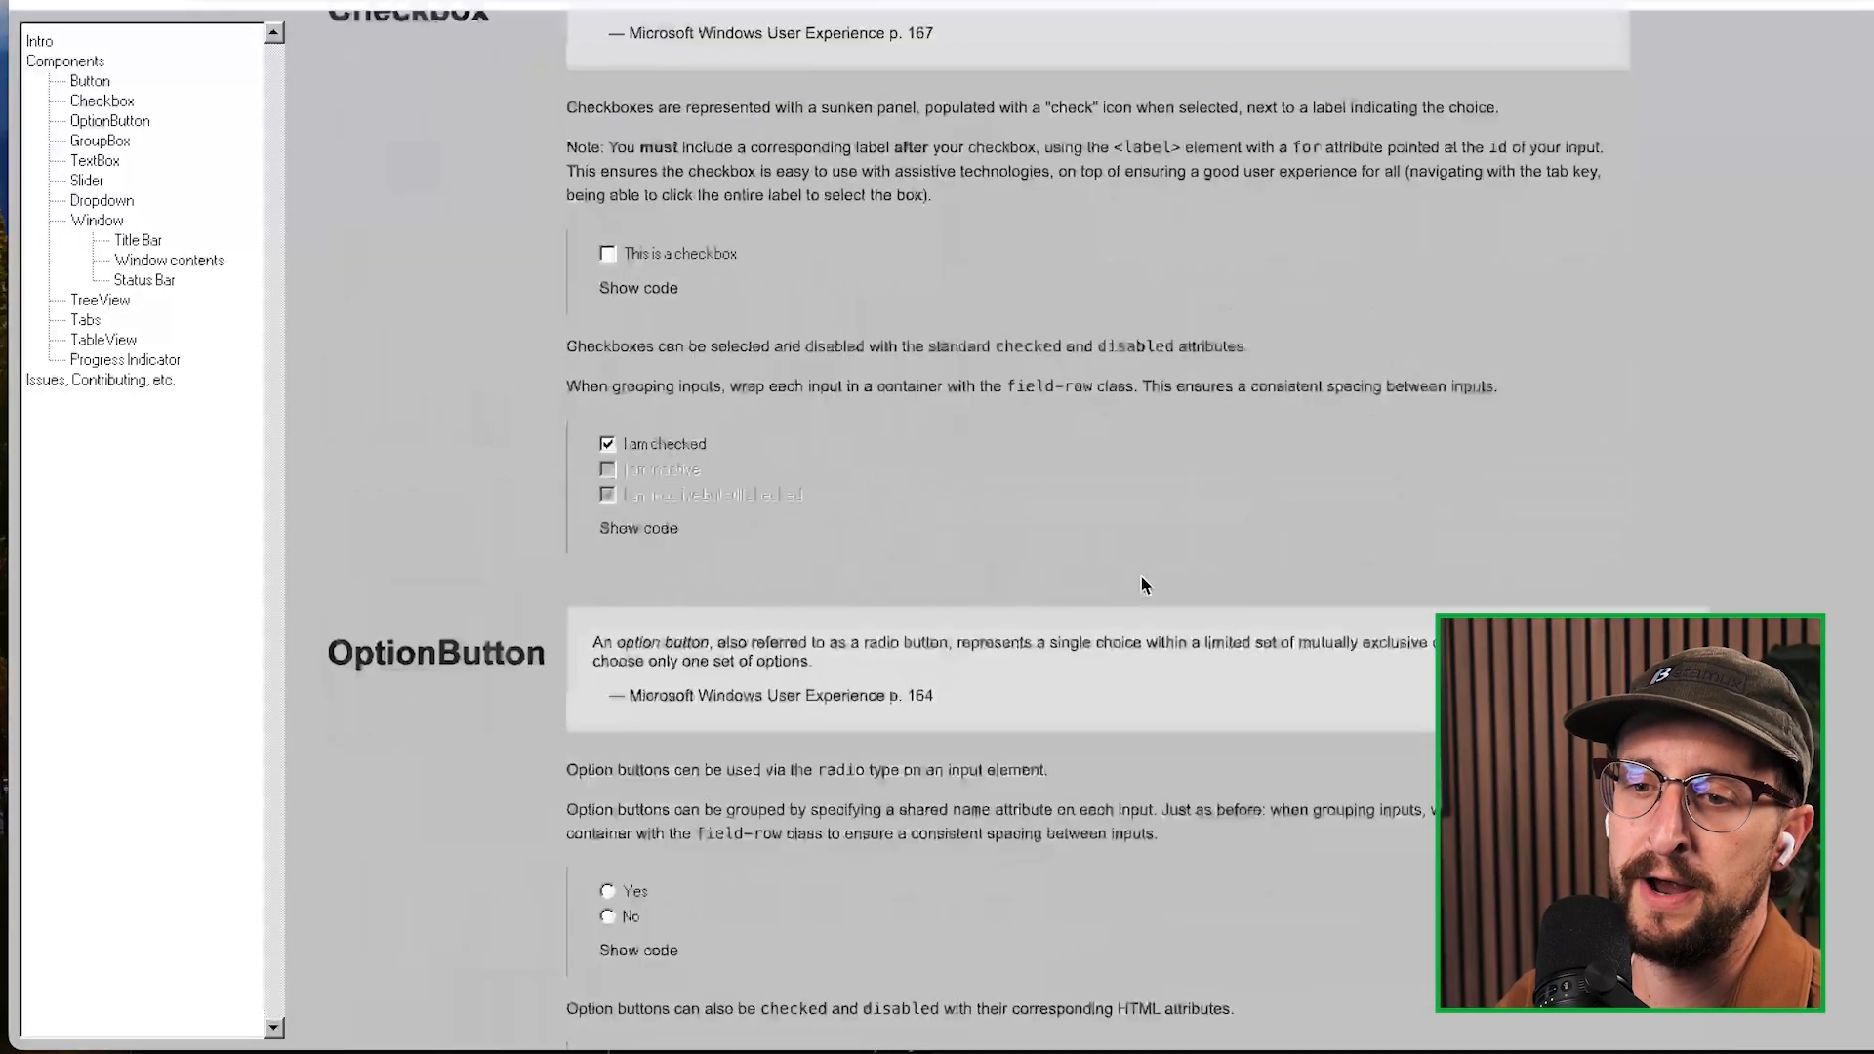
{"action": "scroll", "scroll_direction": "down", "scroll_amount": 3}
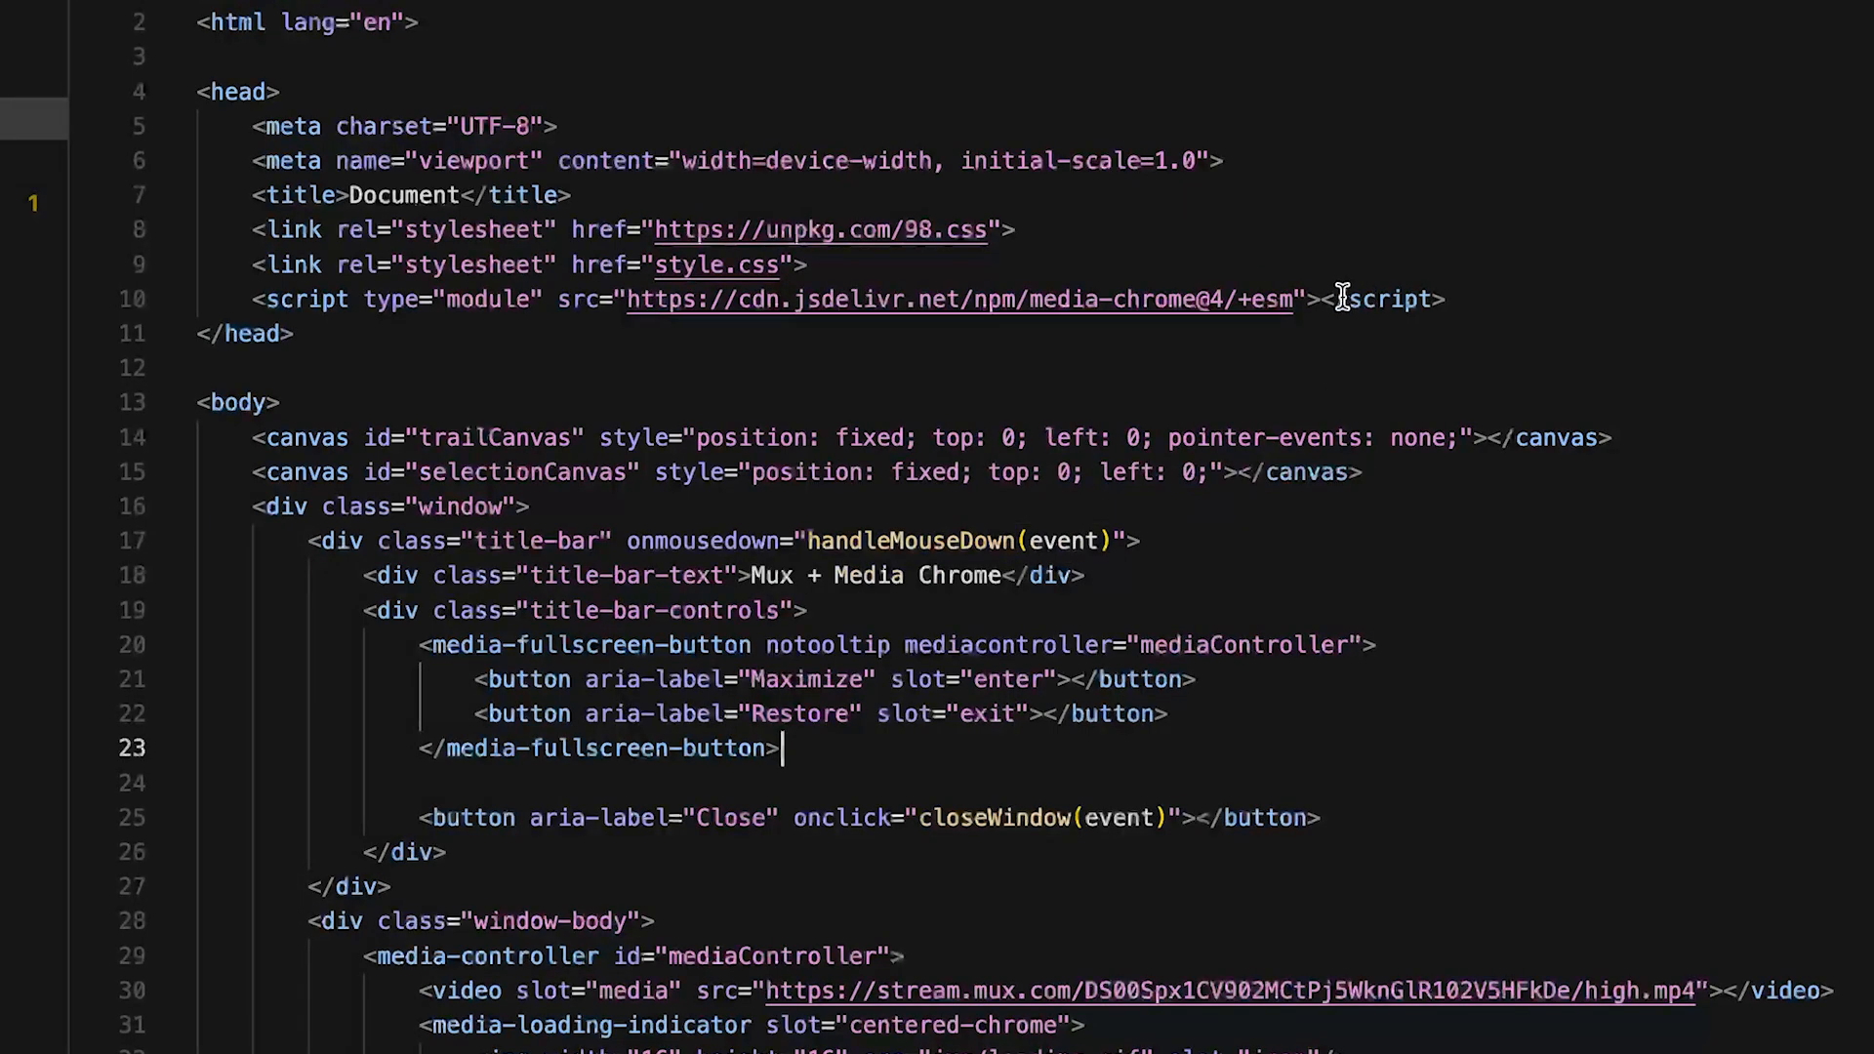
Step: Scroll through the head markup to review the media-chrome module import
{"action": "scroll", "scroll_direction": "down", "scroll_amount": 3}
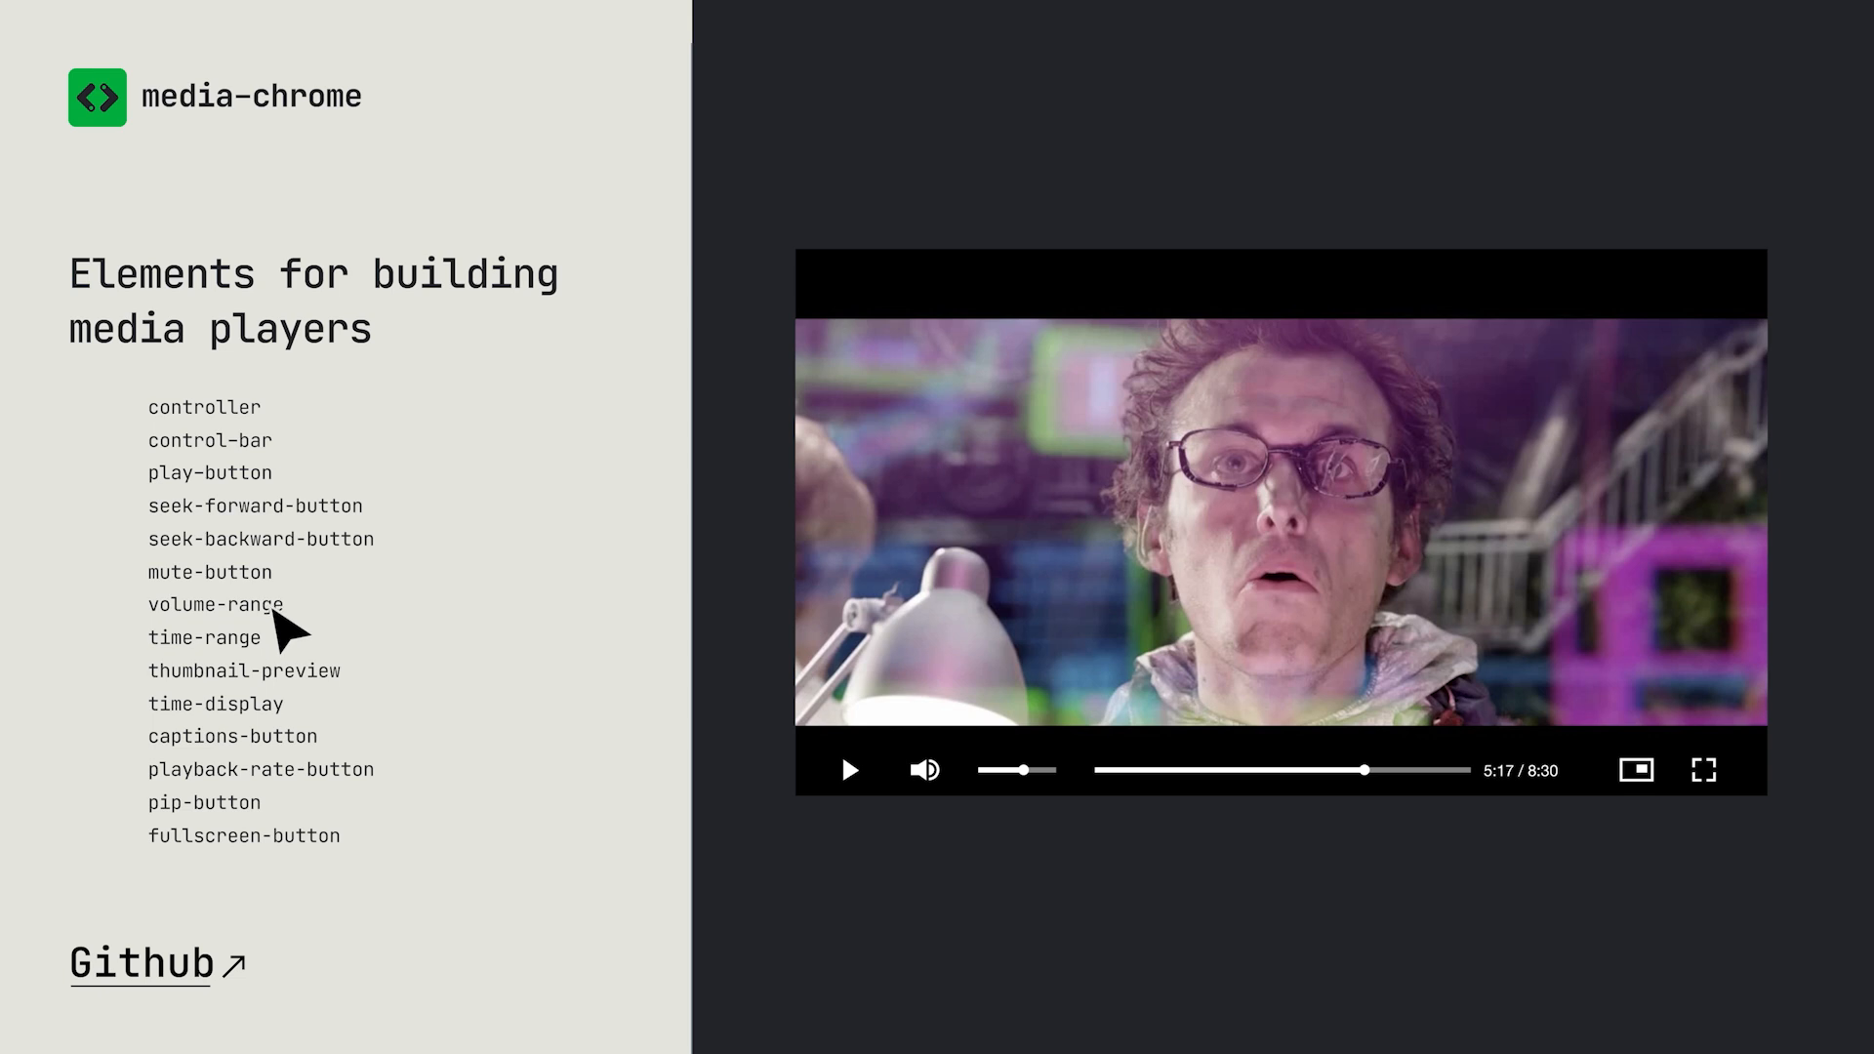
{"action": "mouse_move", "coordinate": [205, 636]}
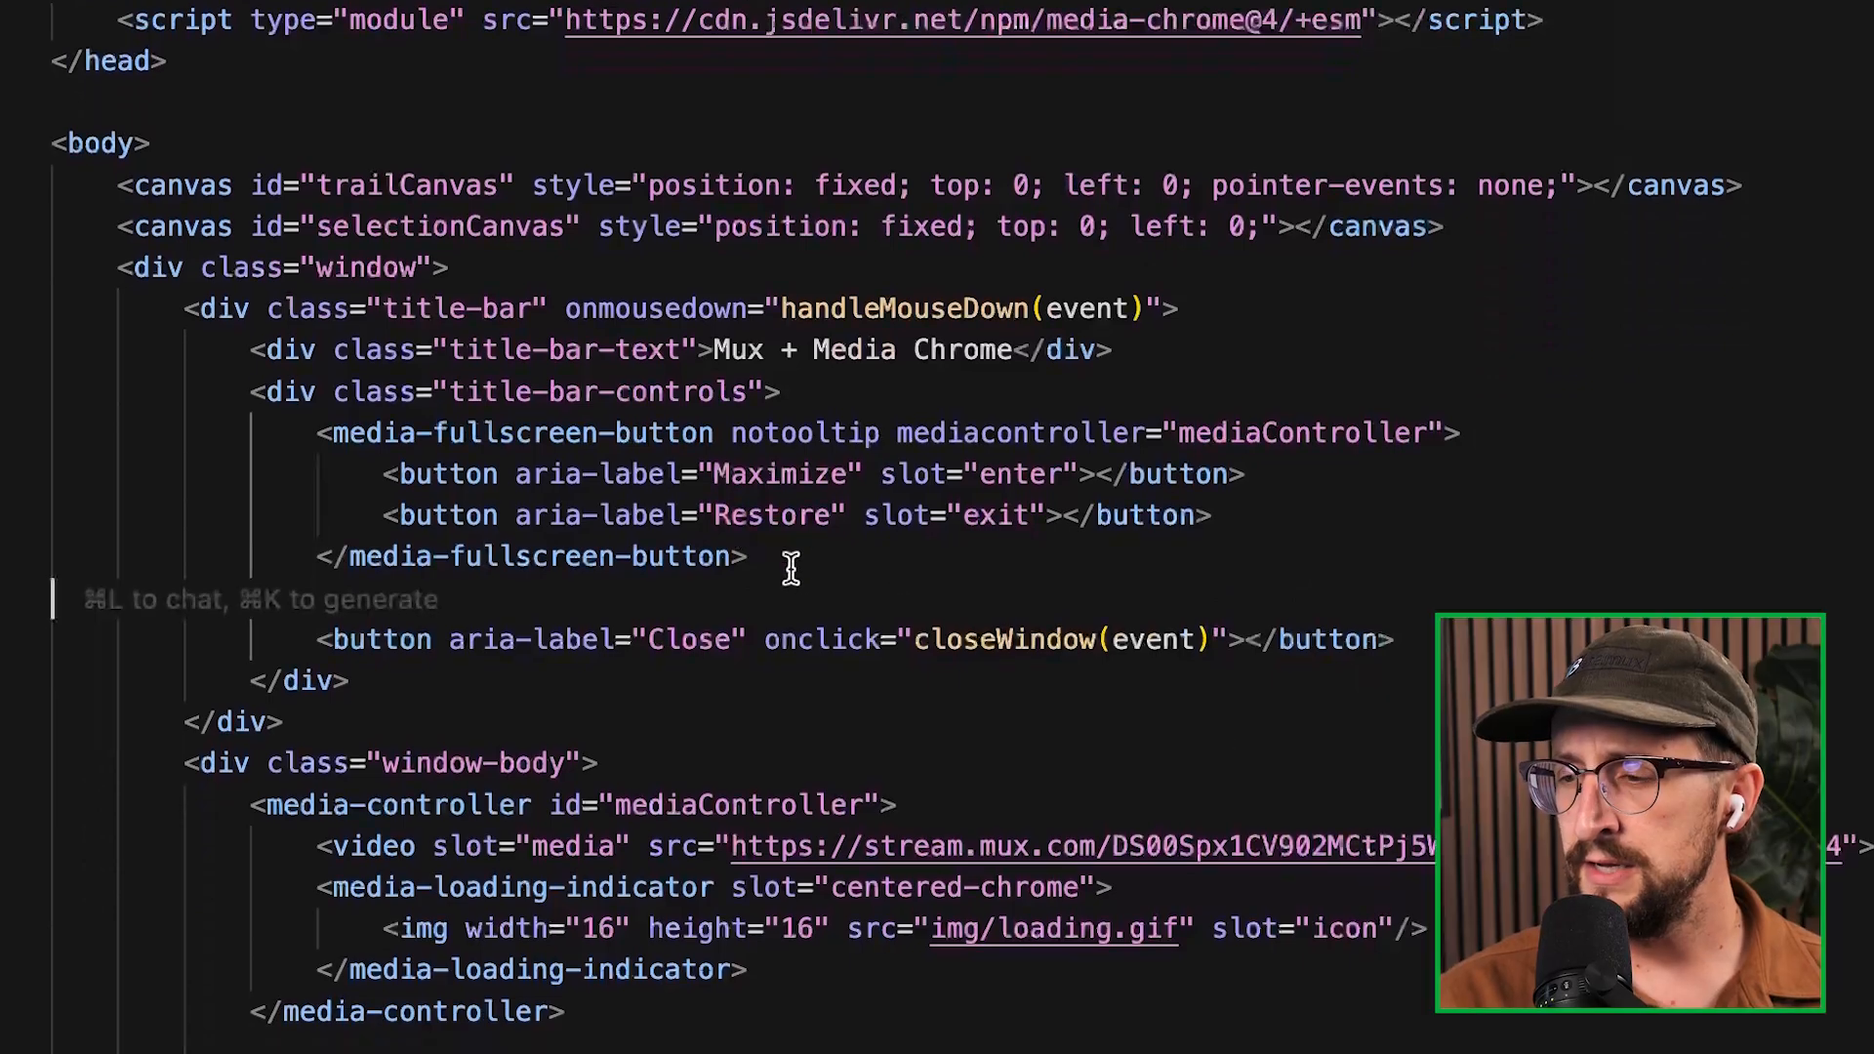
Step: Highlight the media-loading-indicator block, review the control bar markup and bring up play.png
{"action": "left_click_drag", "start_coordinate": [316, 431], "coordinate": [741, 557]}
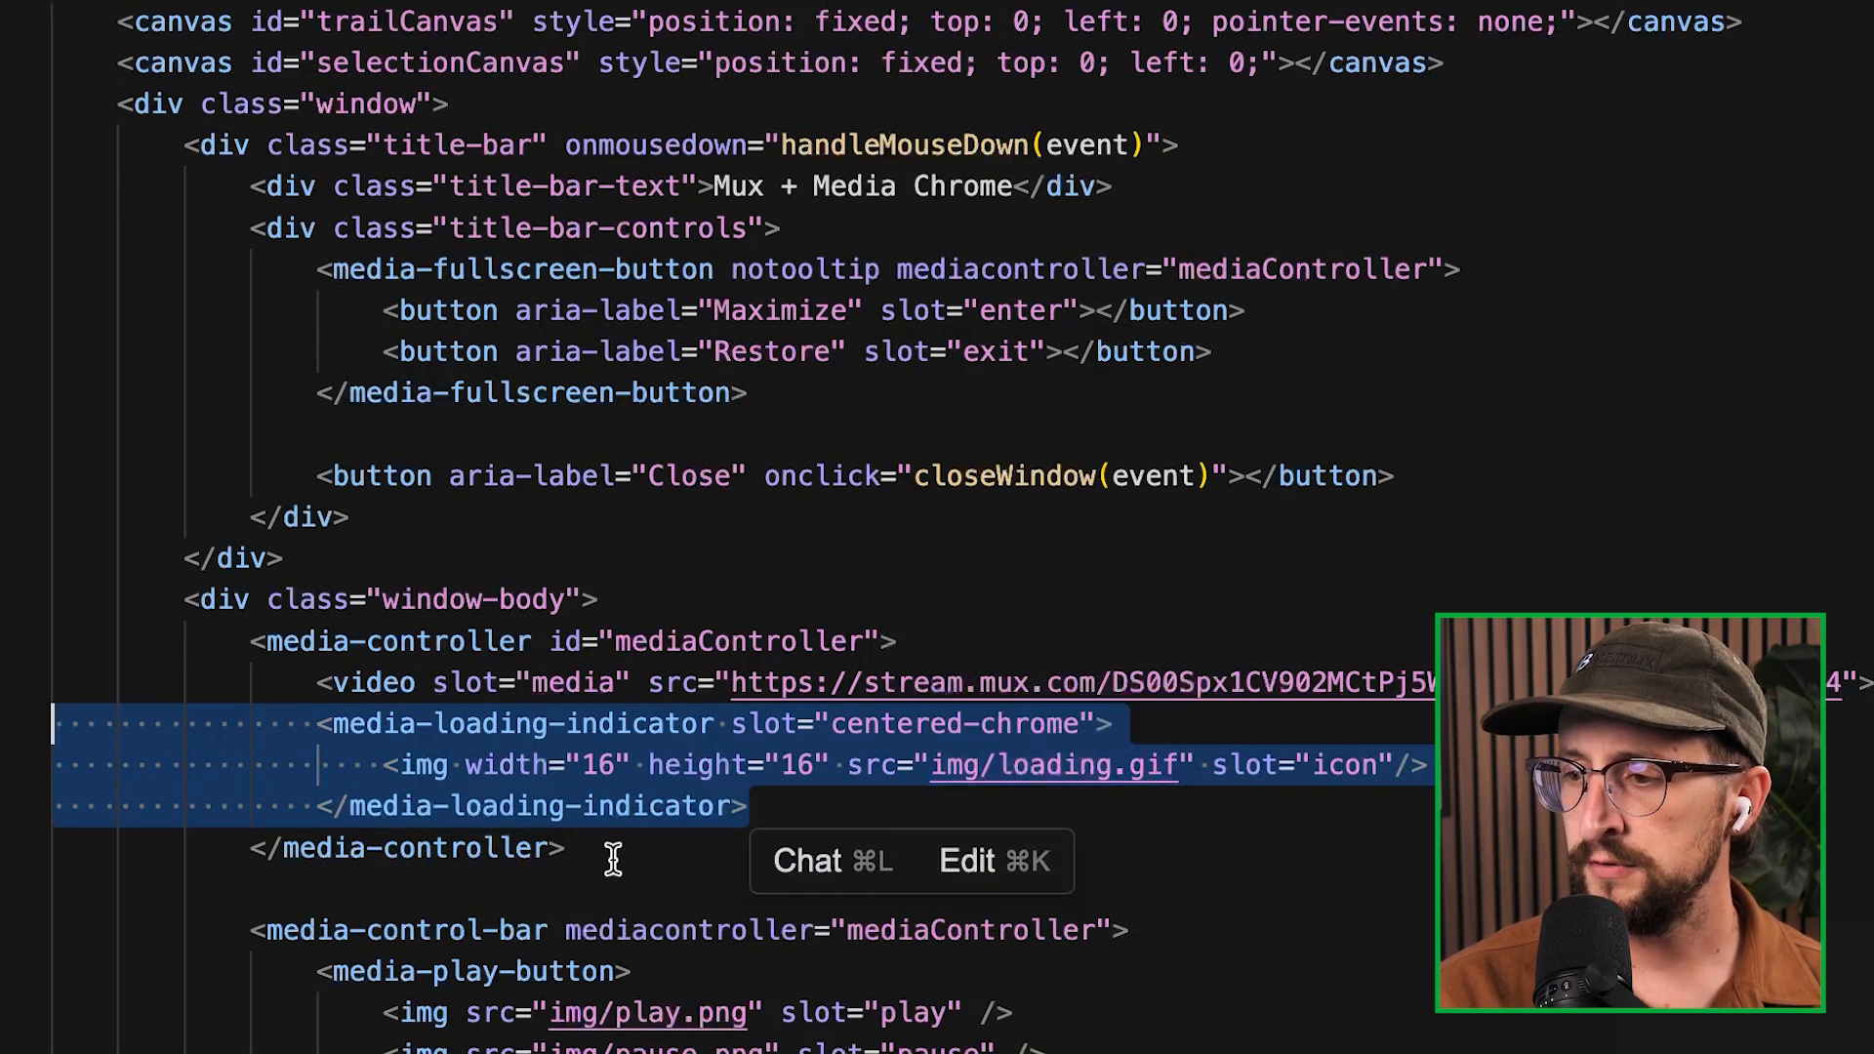
{"action": "scroll", "scroll_direction": "down", "scroll_amount": 3}
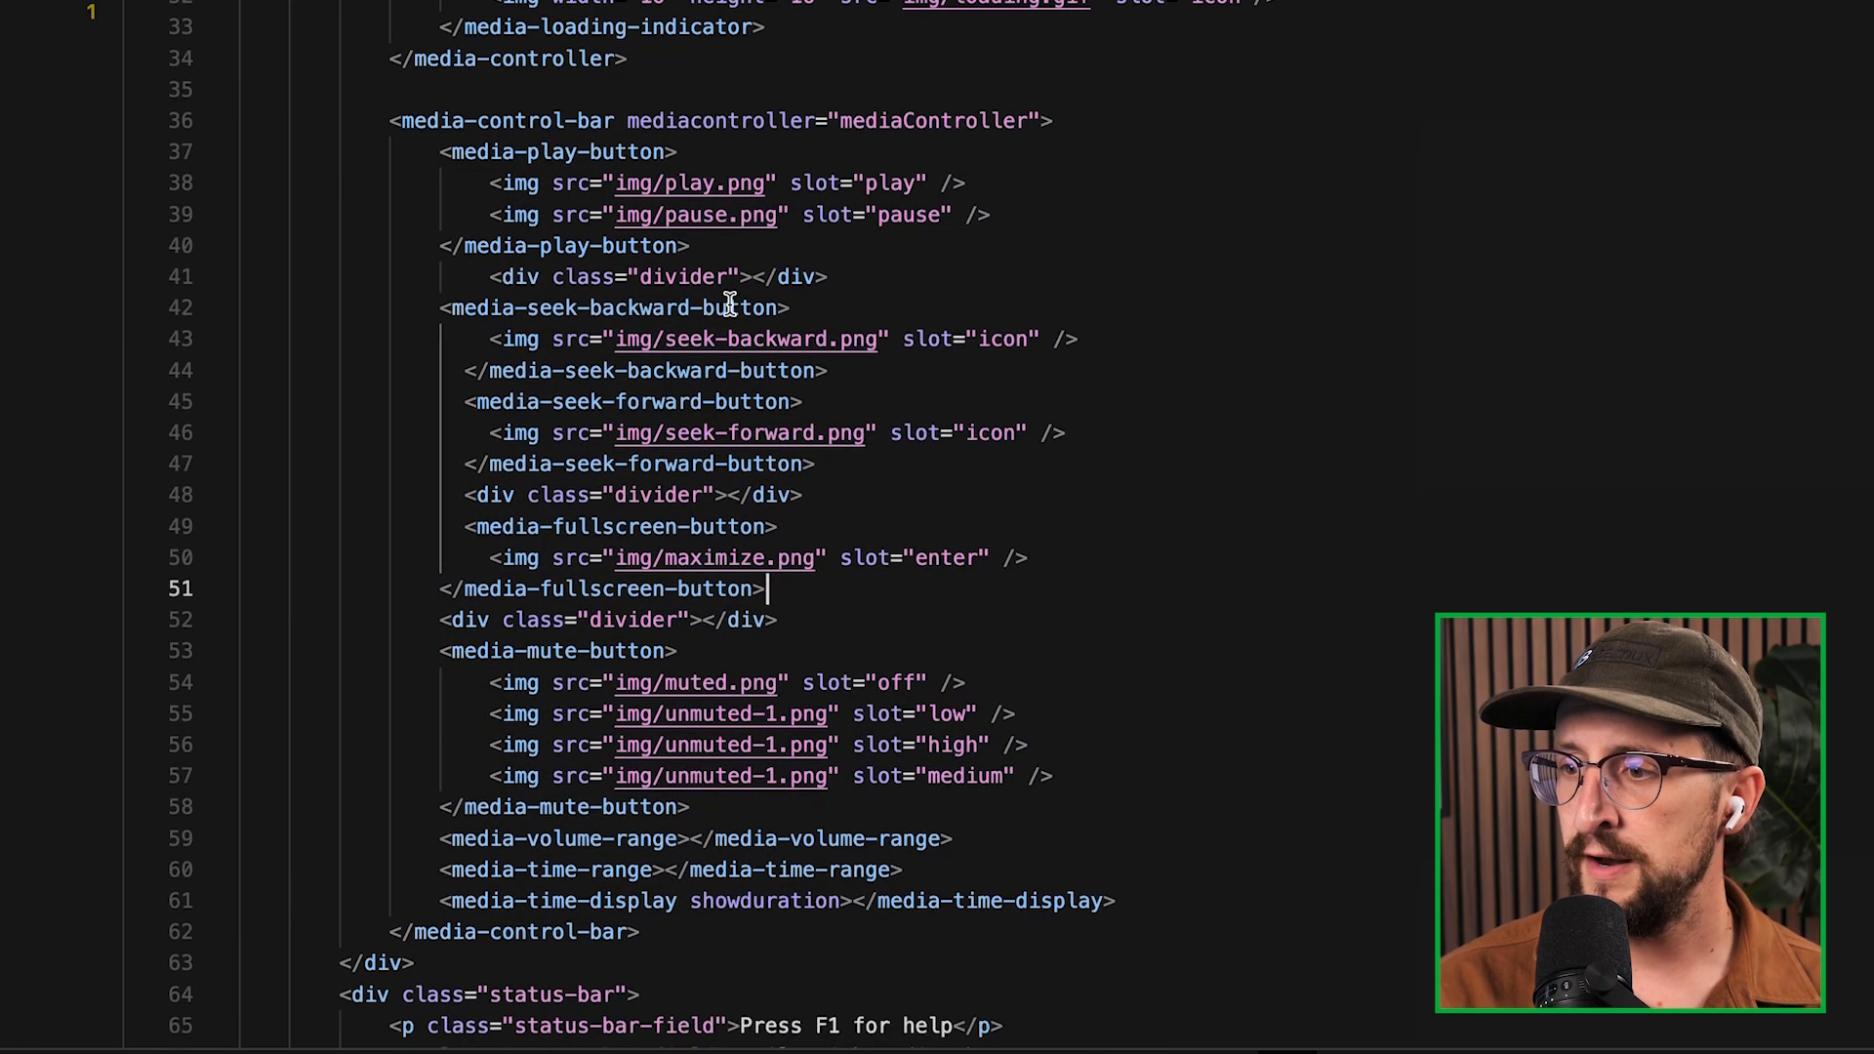
{"action": "double_click", "coordinate": [598, 307]}
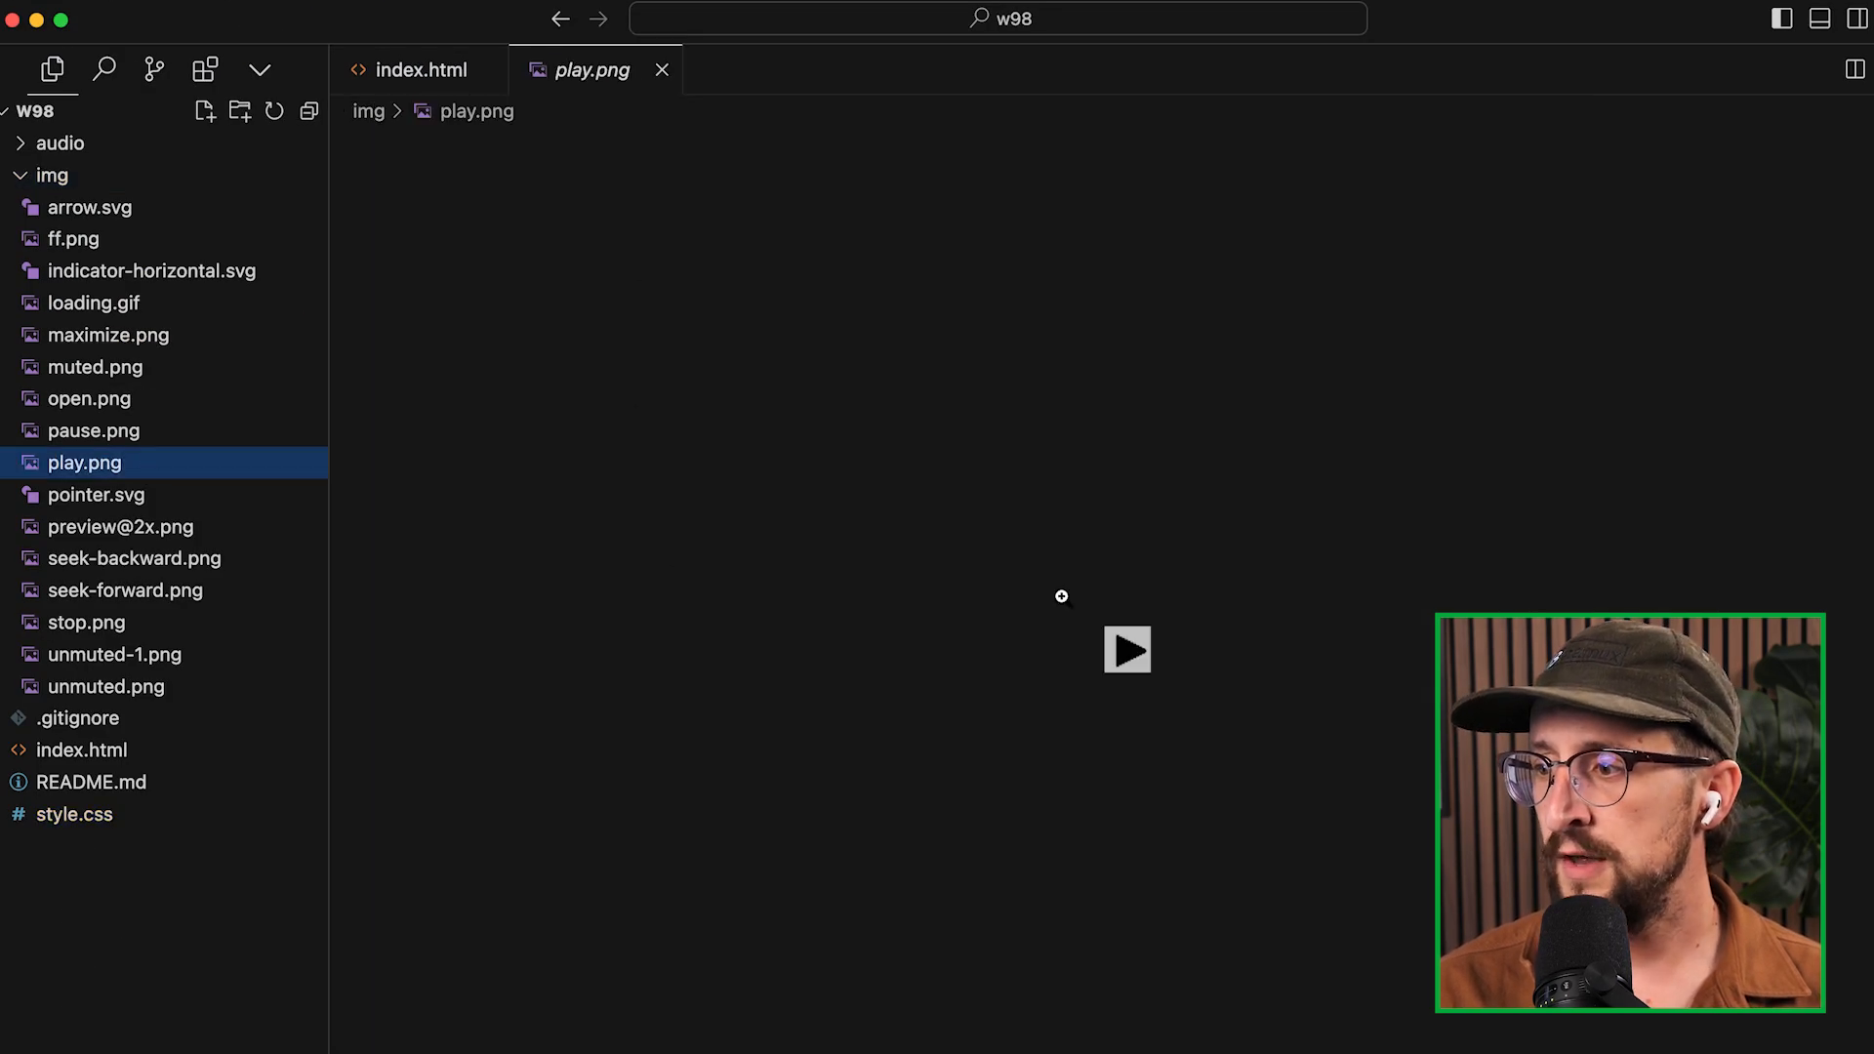
{"action": "mouse_move", "coordinate": [1195, 665]}
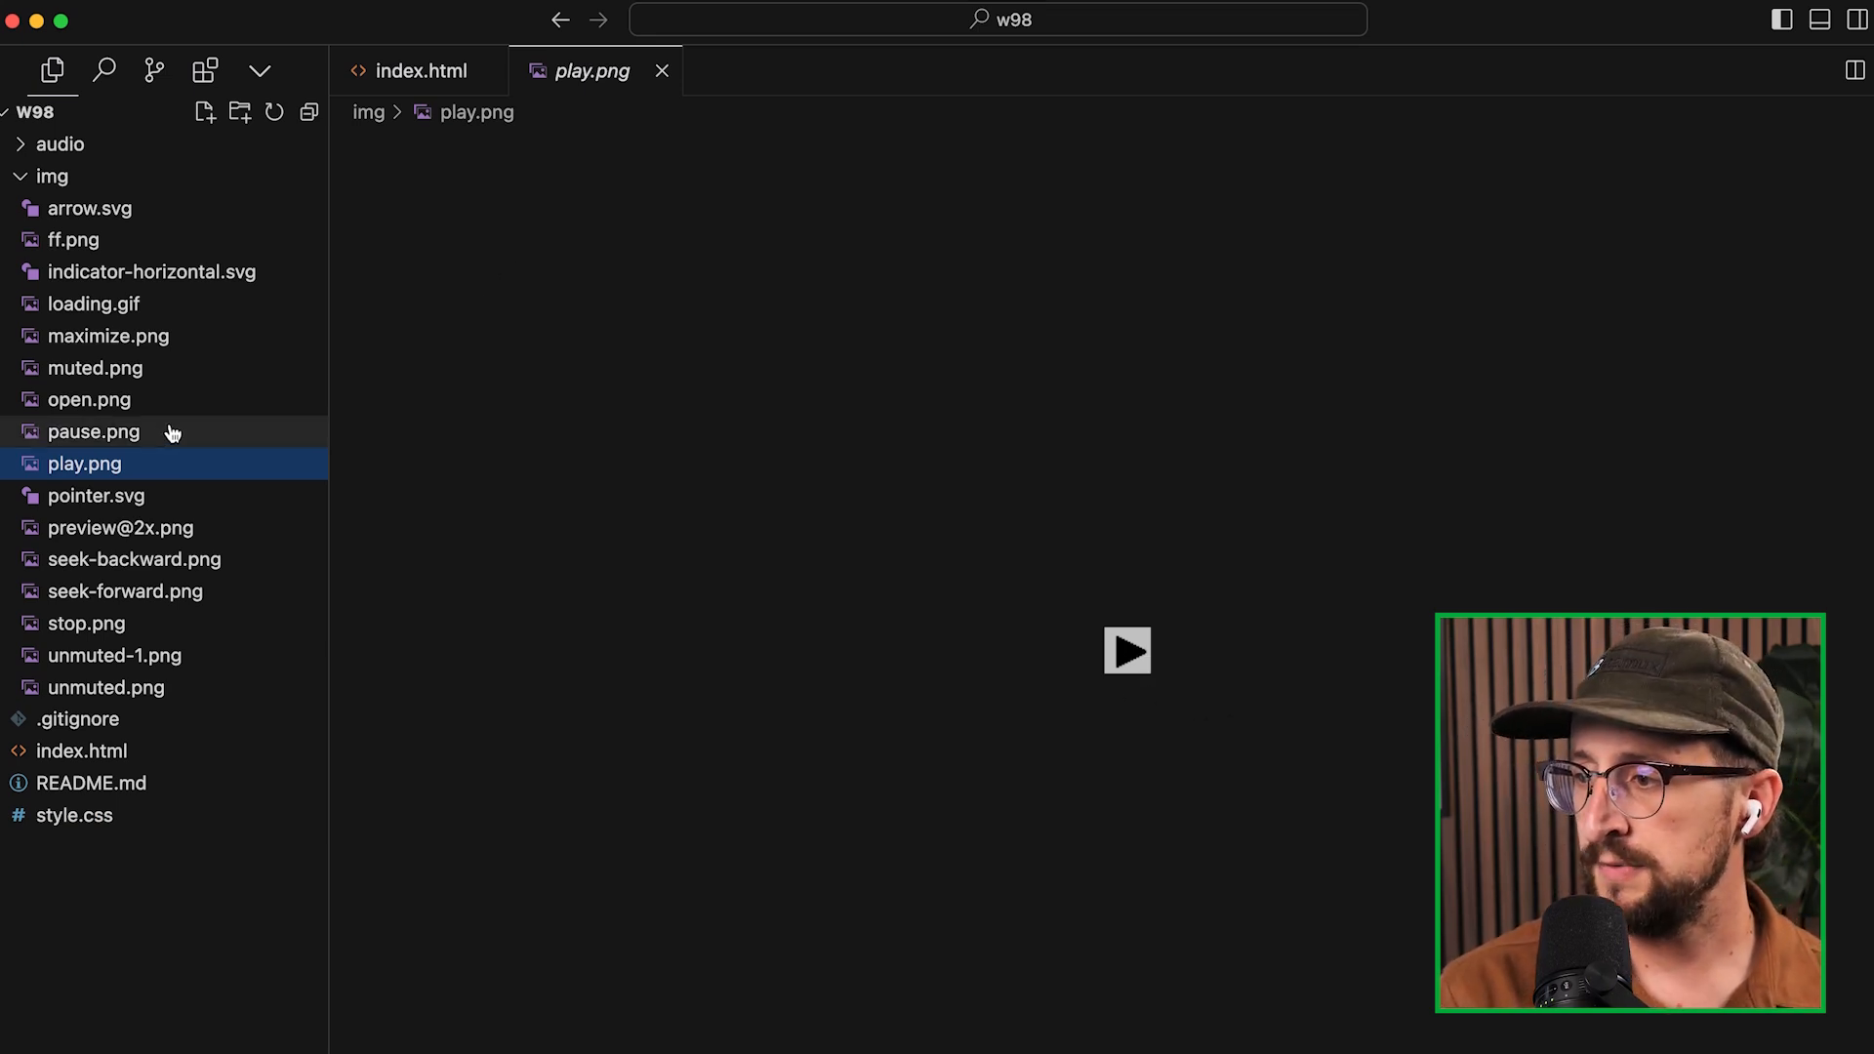
{"action": "mouse_move", "coordinate": [1240, 679]}
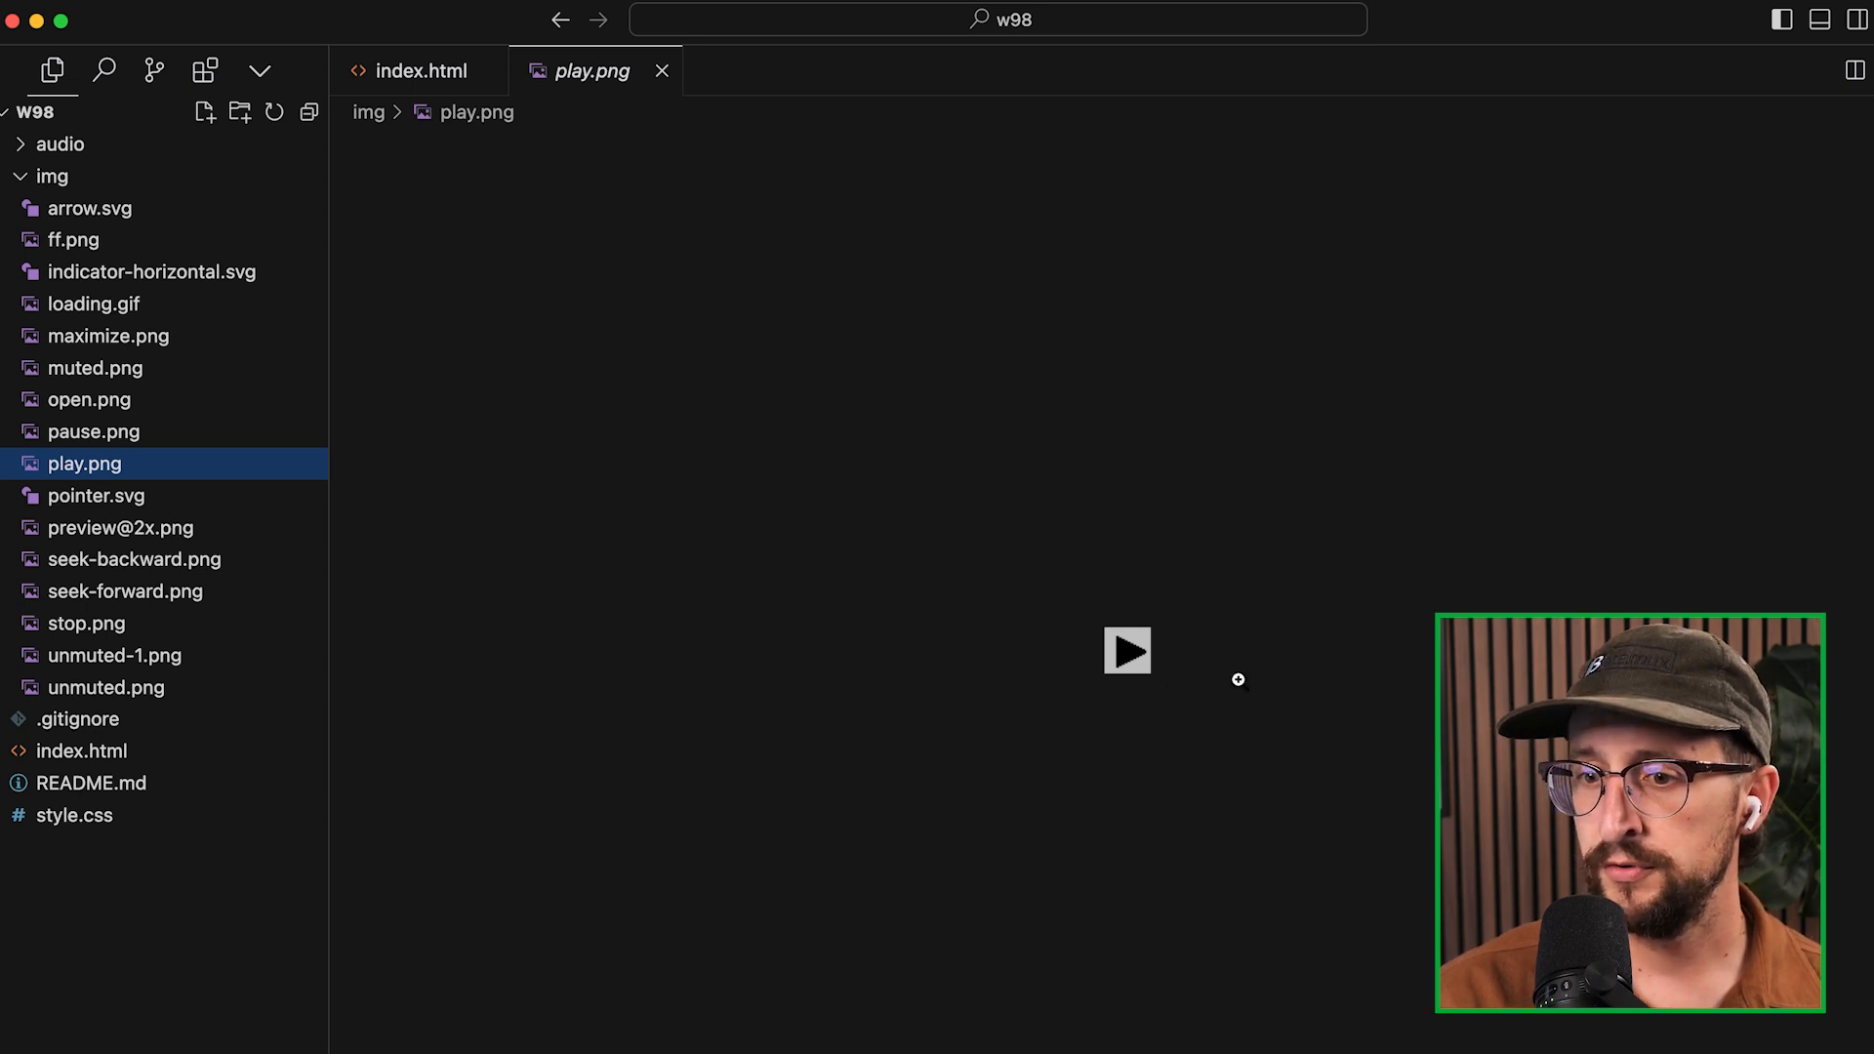
{"action": "mouse_move", "coordinate": [140, 432]}
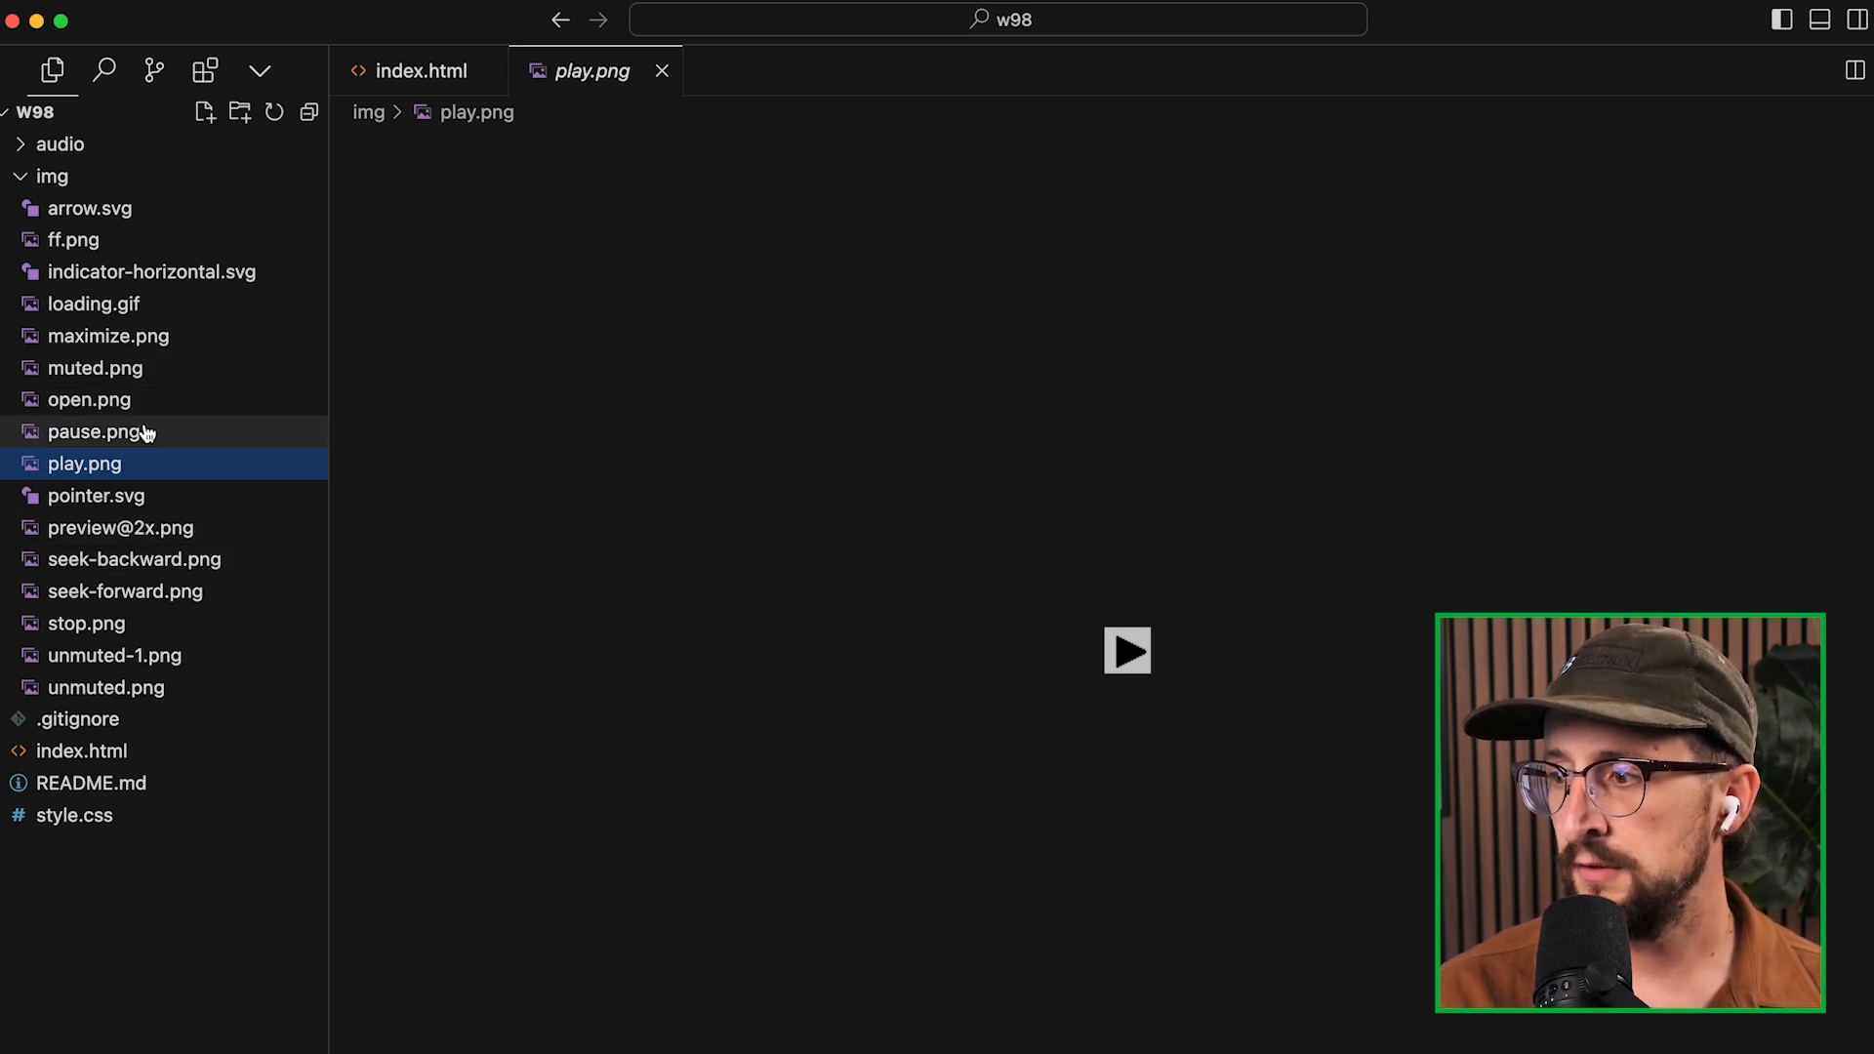
Step: Preview pointer.svg, open.png, seek-backward.png and muted.png, then return to index.html
{"action": "left_click", "coordinate": [96, 494]}
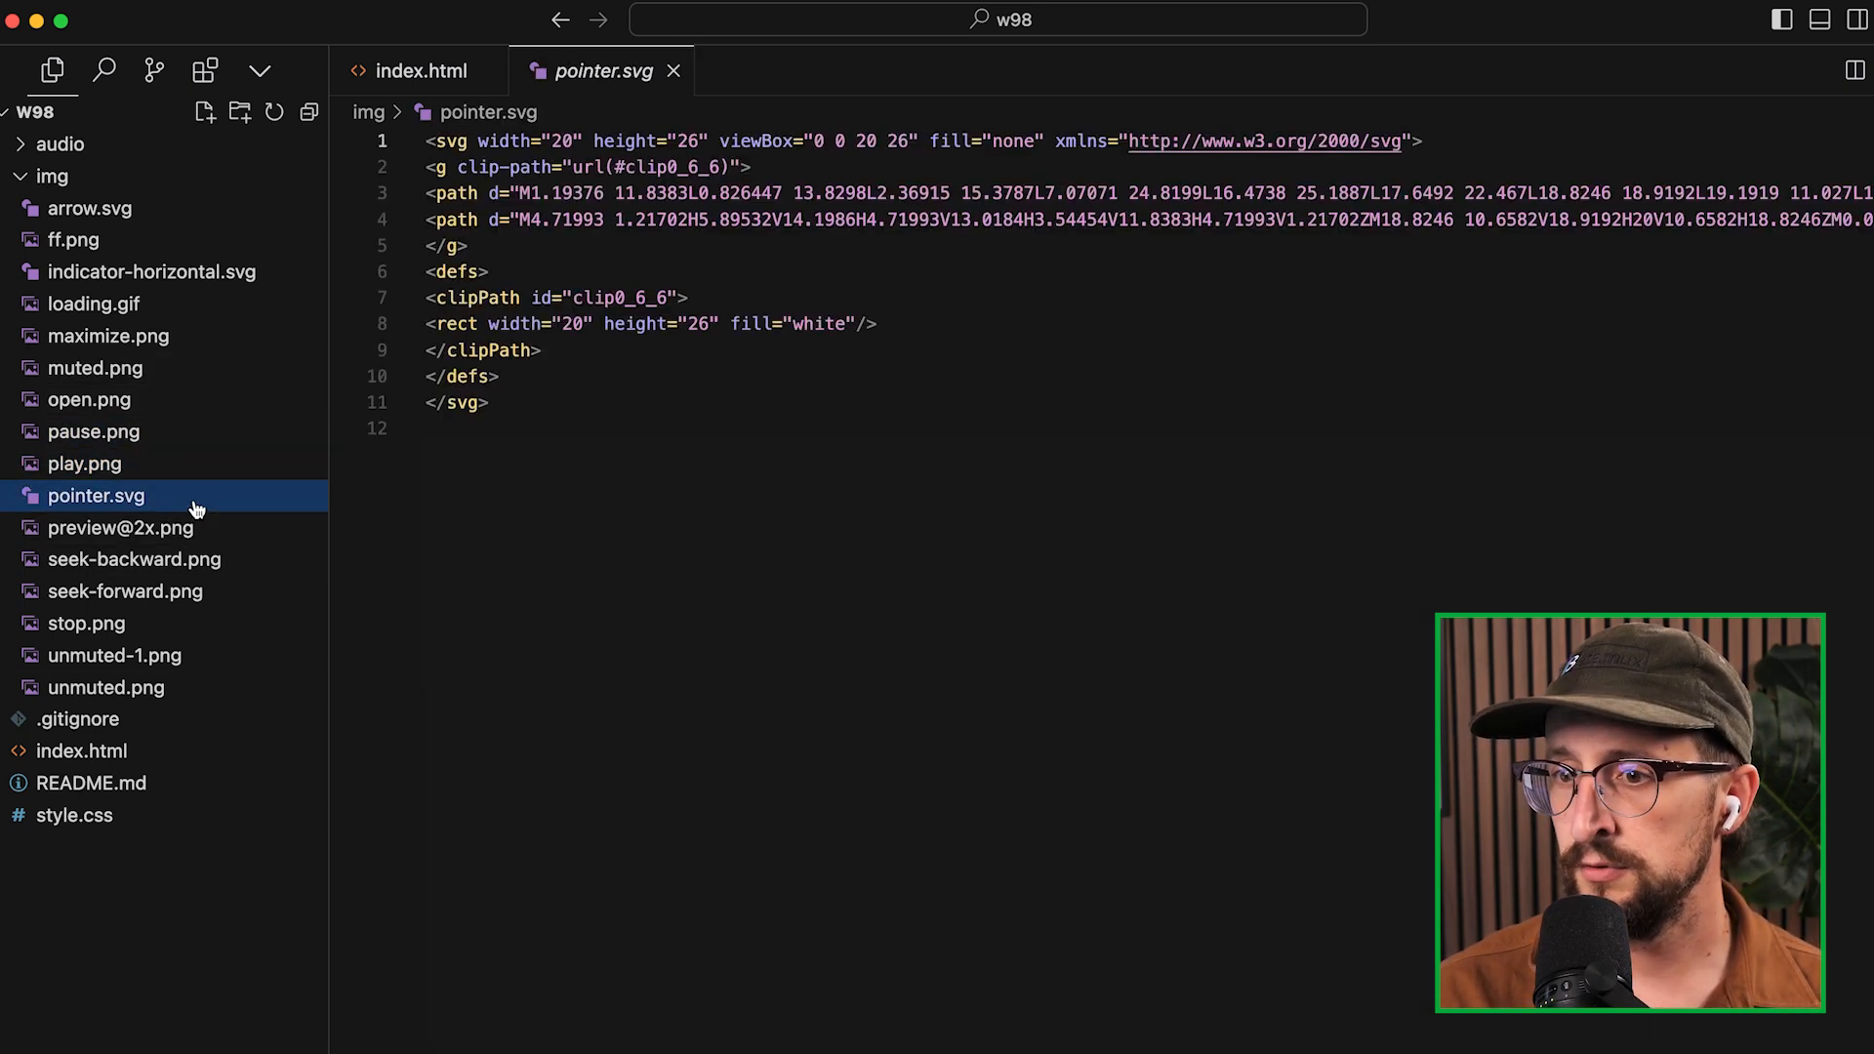
{"action": "left_click", "coordinate": [90, 399]}
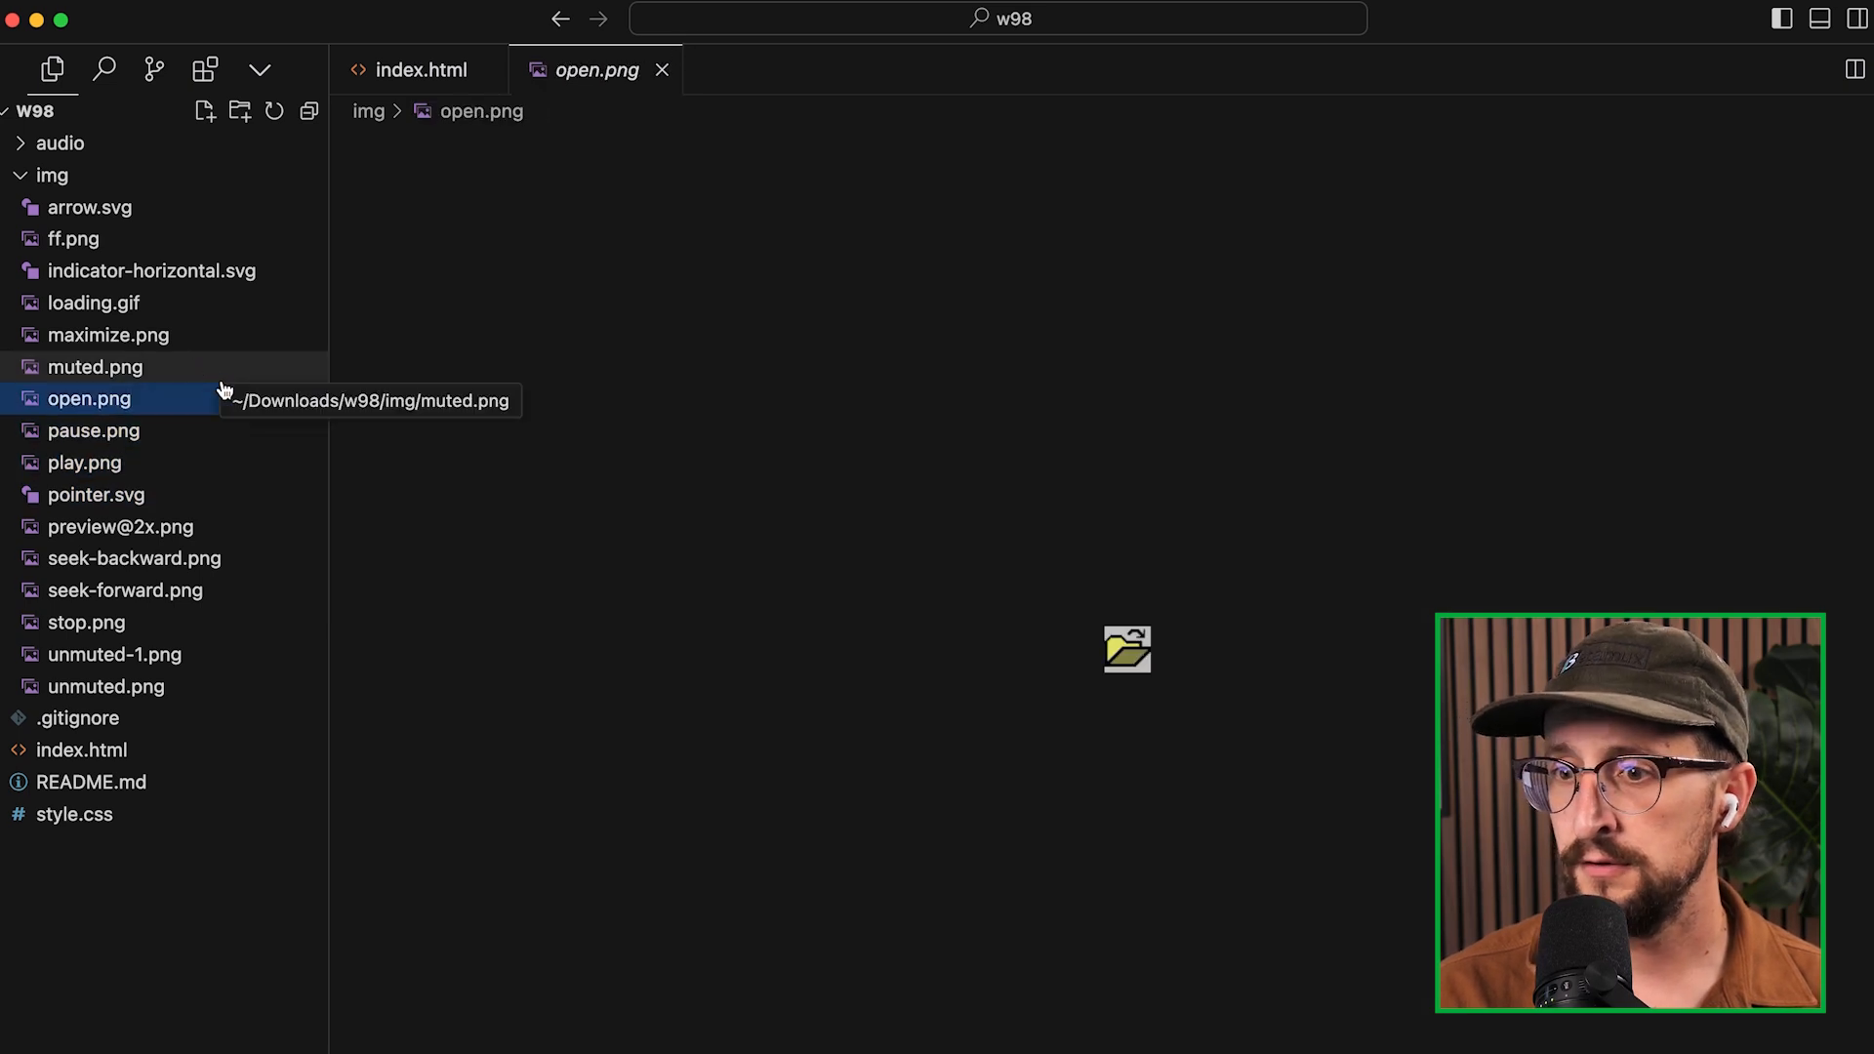
{"action": "left_click", "coordinate": [135, 559]}
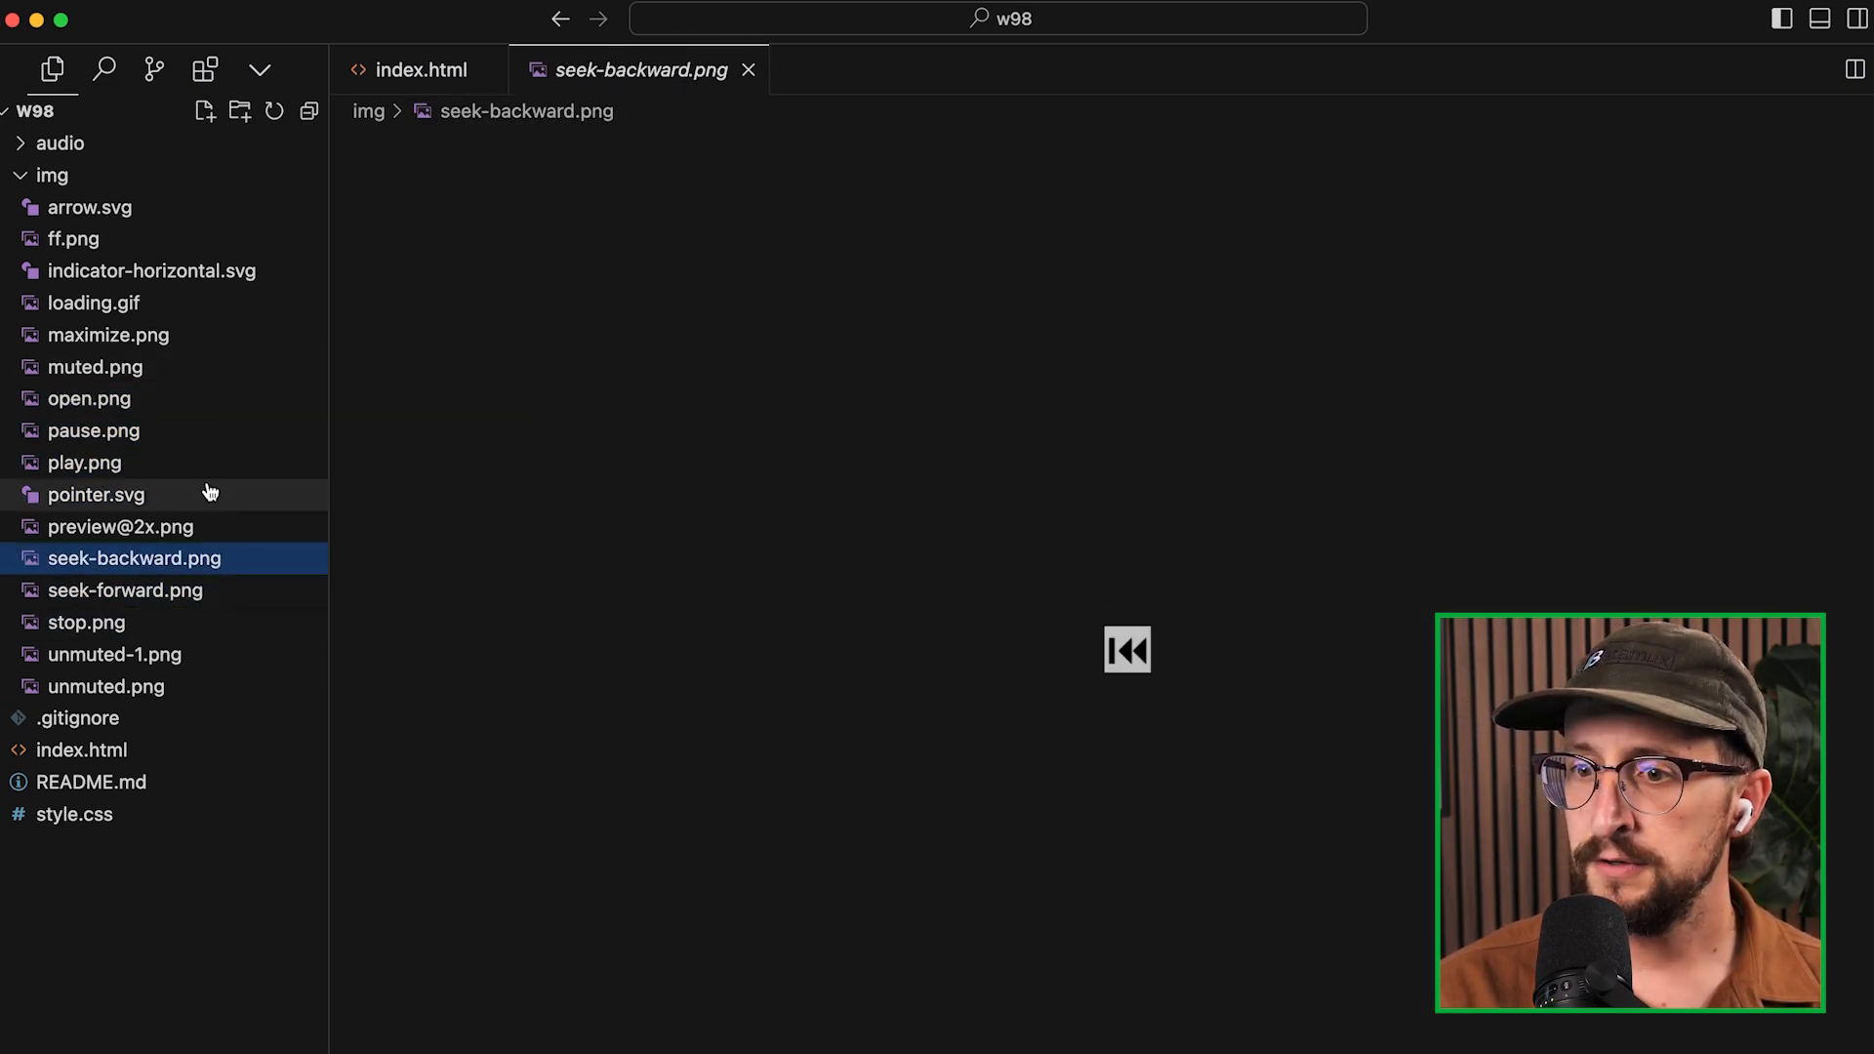
{"action": "left_click", "coordinate": [96, 367]}
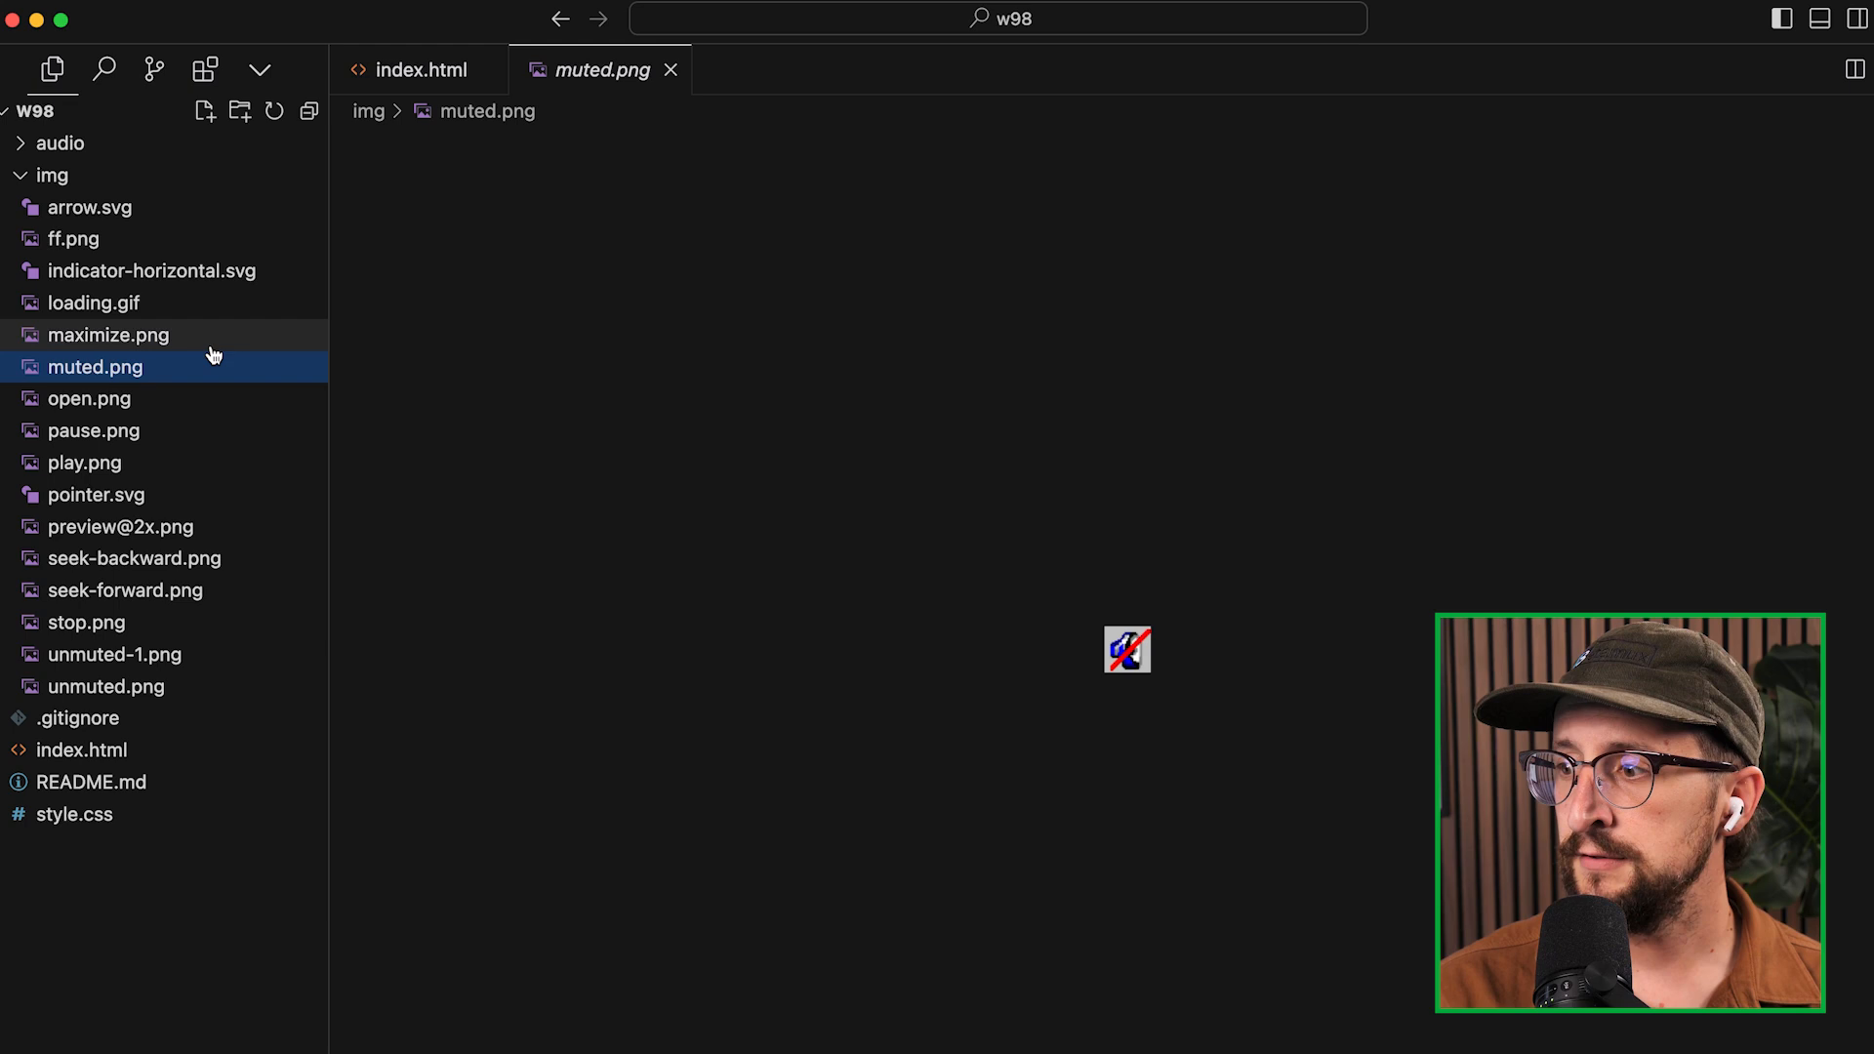
{"action": "left_click", "coordinate": [110, 334]}
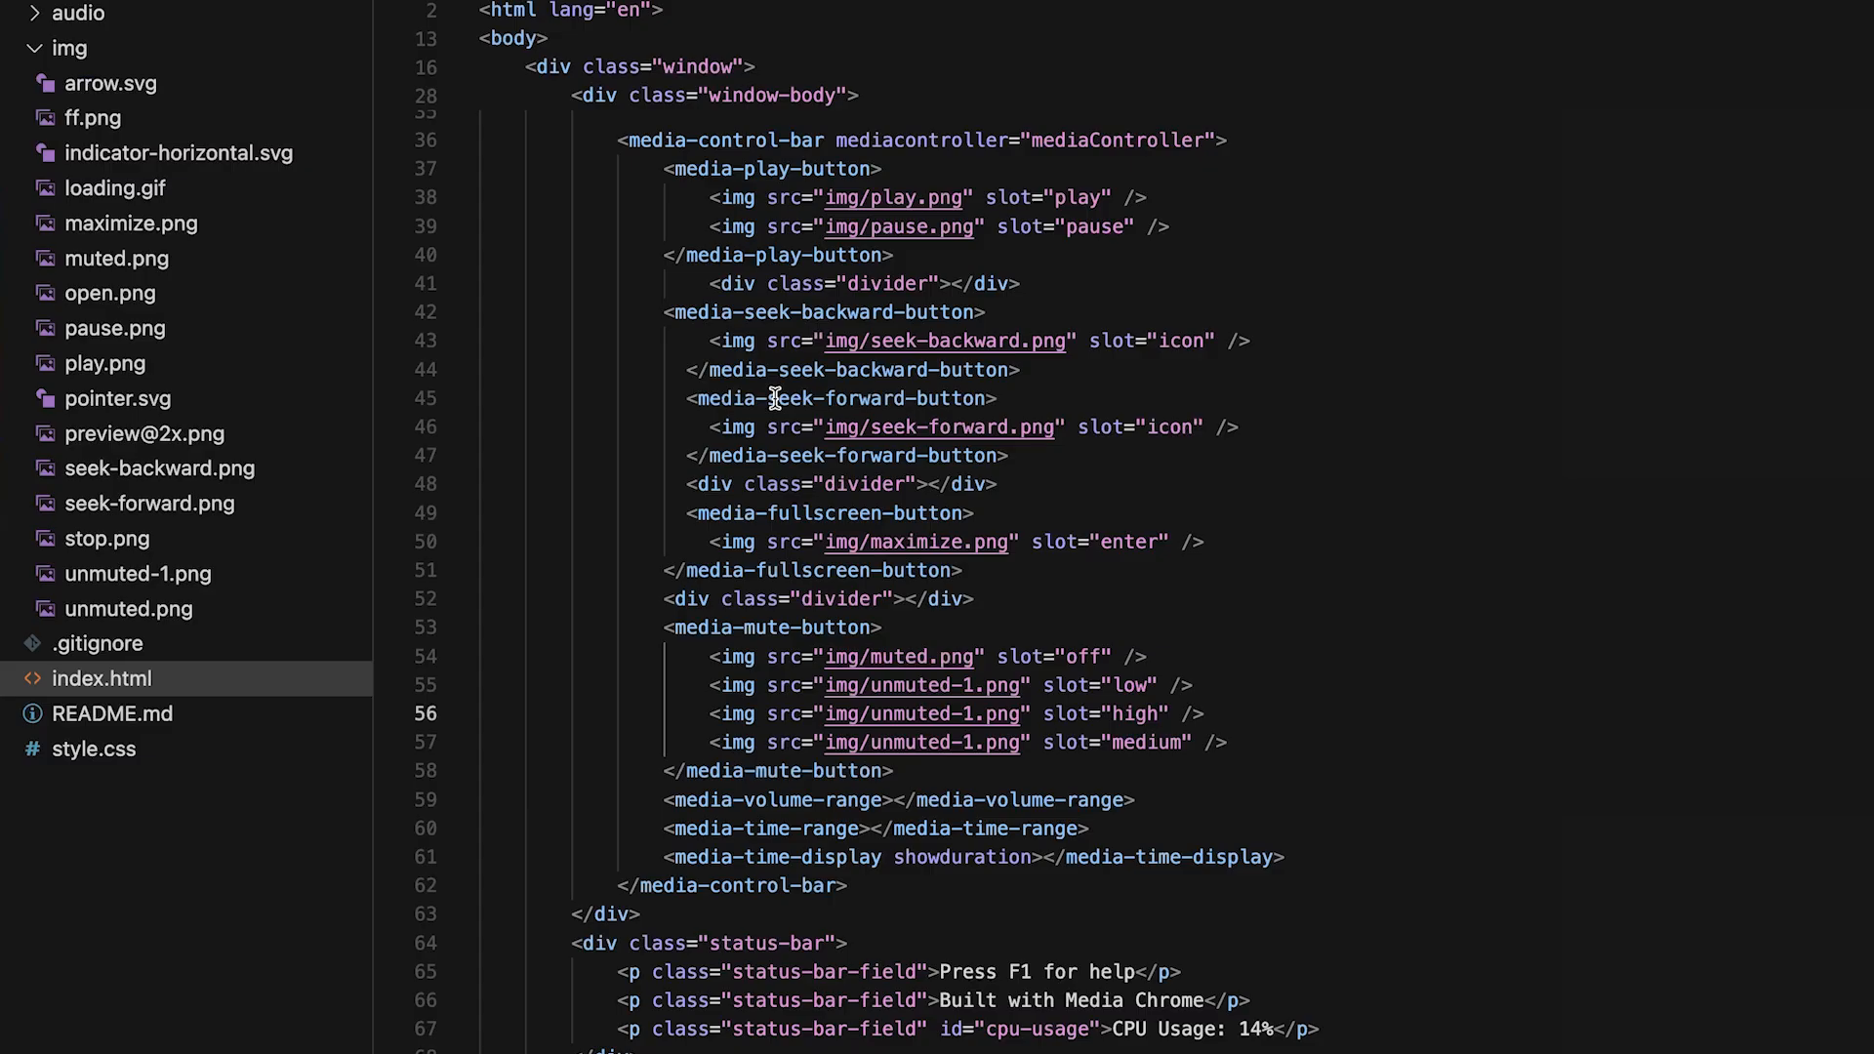
Step: Collapse the img folder in the Explorer and bring up style.css
{"action": "left_click", "coordinate": [71, 47]}
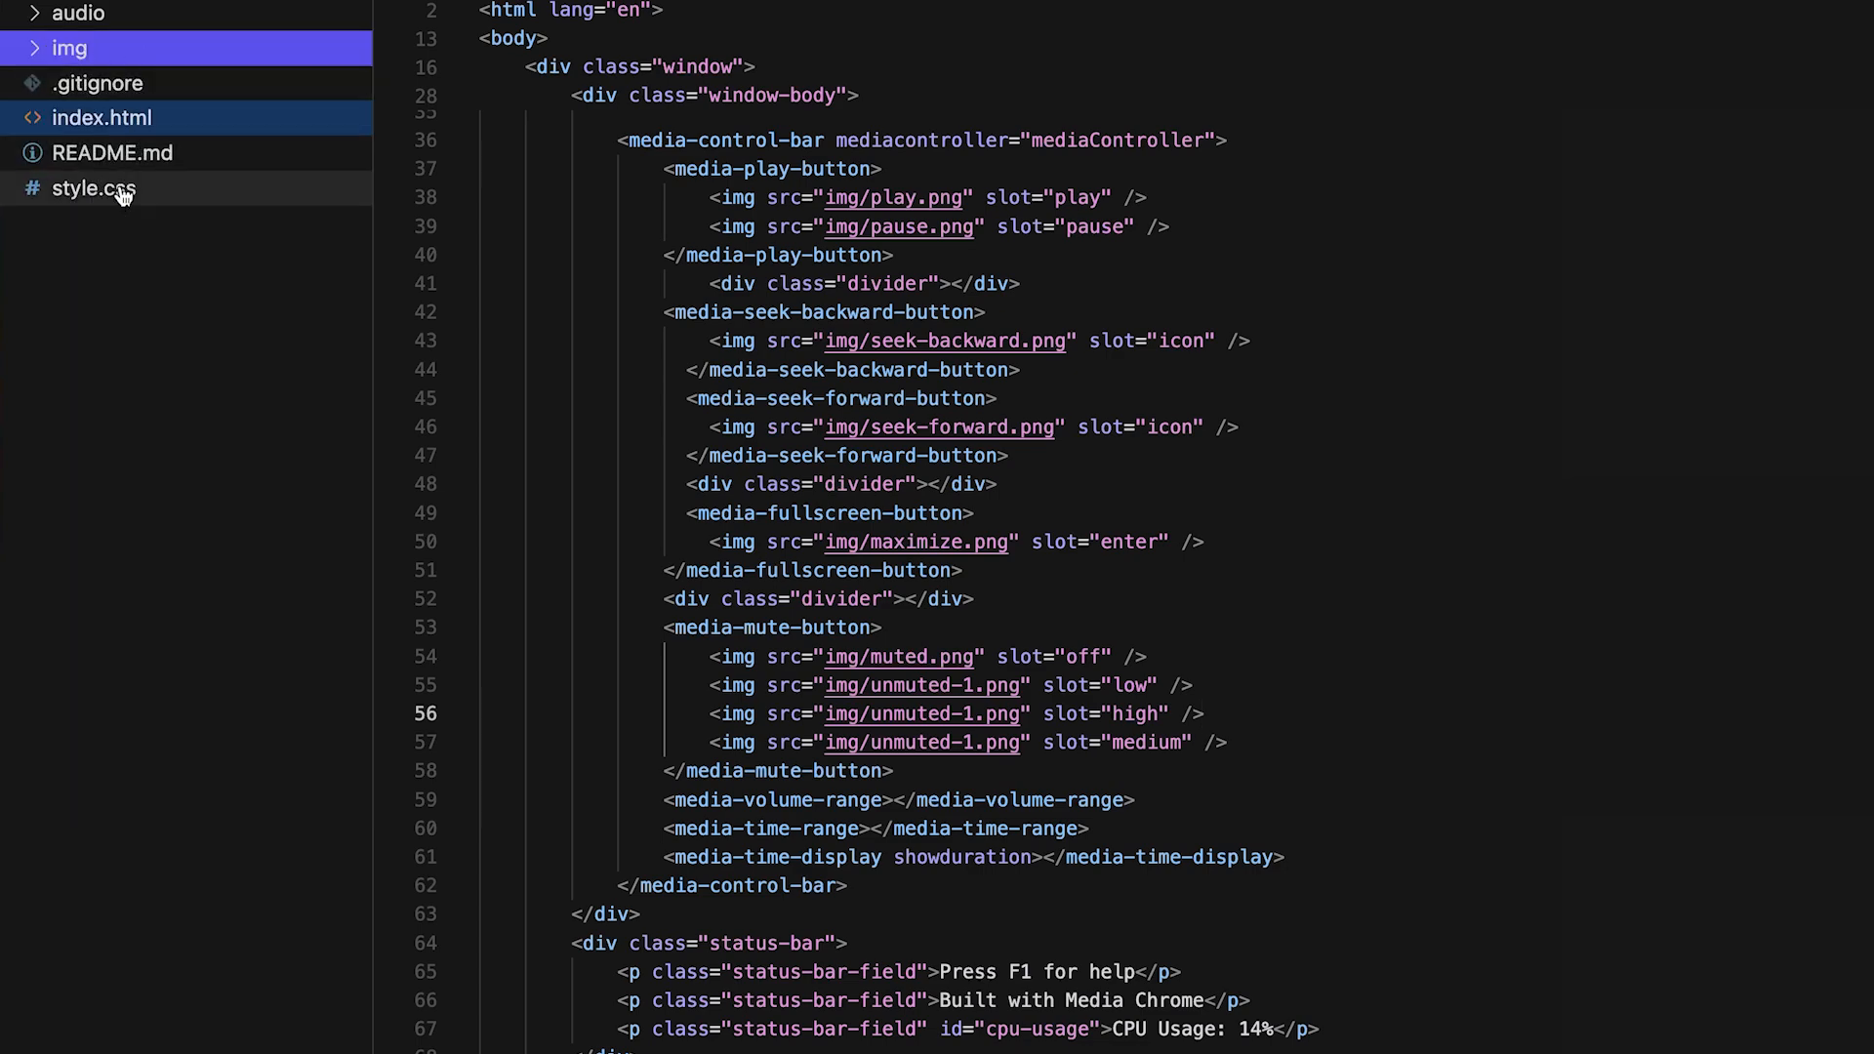
{"action": "left_click", "coordinate": [94, 187]}
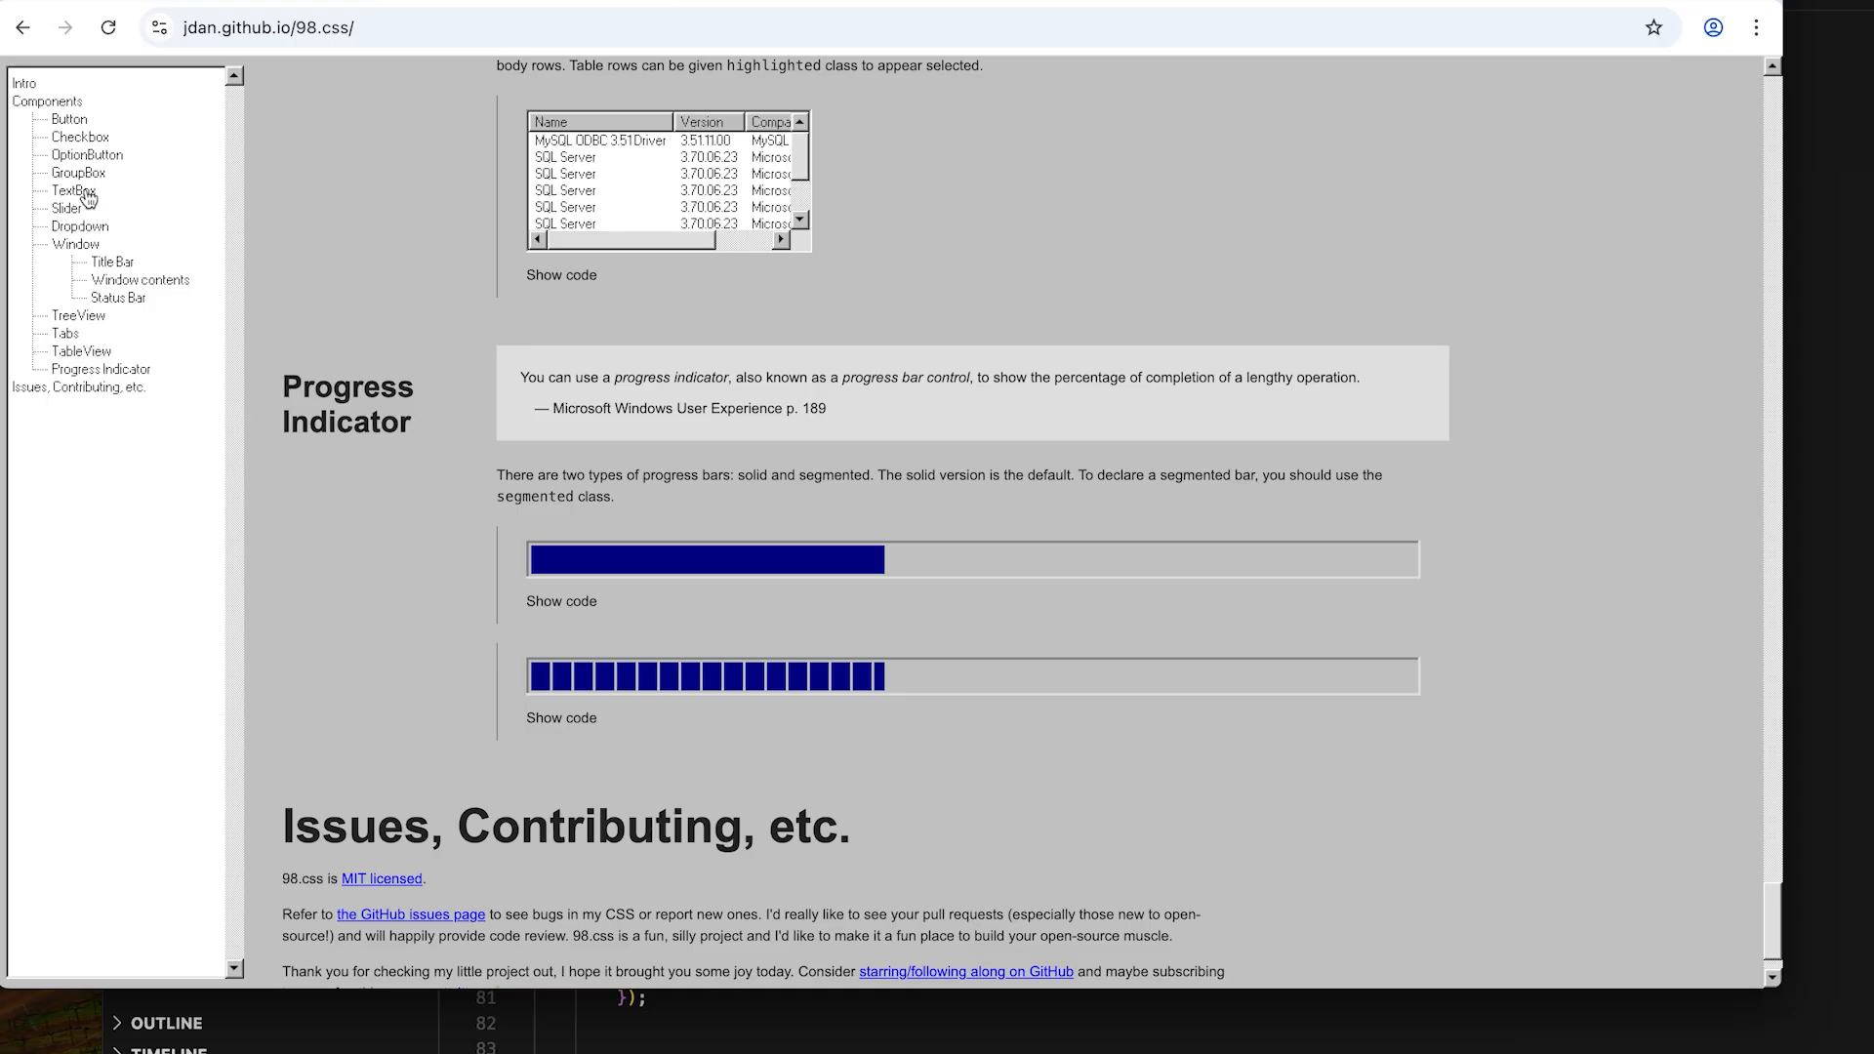
Step: Choose a section in the 98.css docs navigation near the progress indicator
{"action": "left_click", "coordinate": [117, 296]}
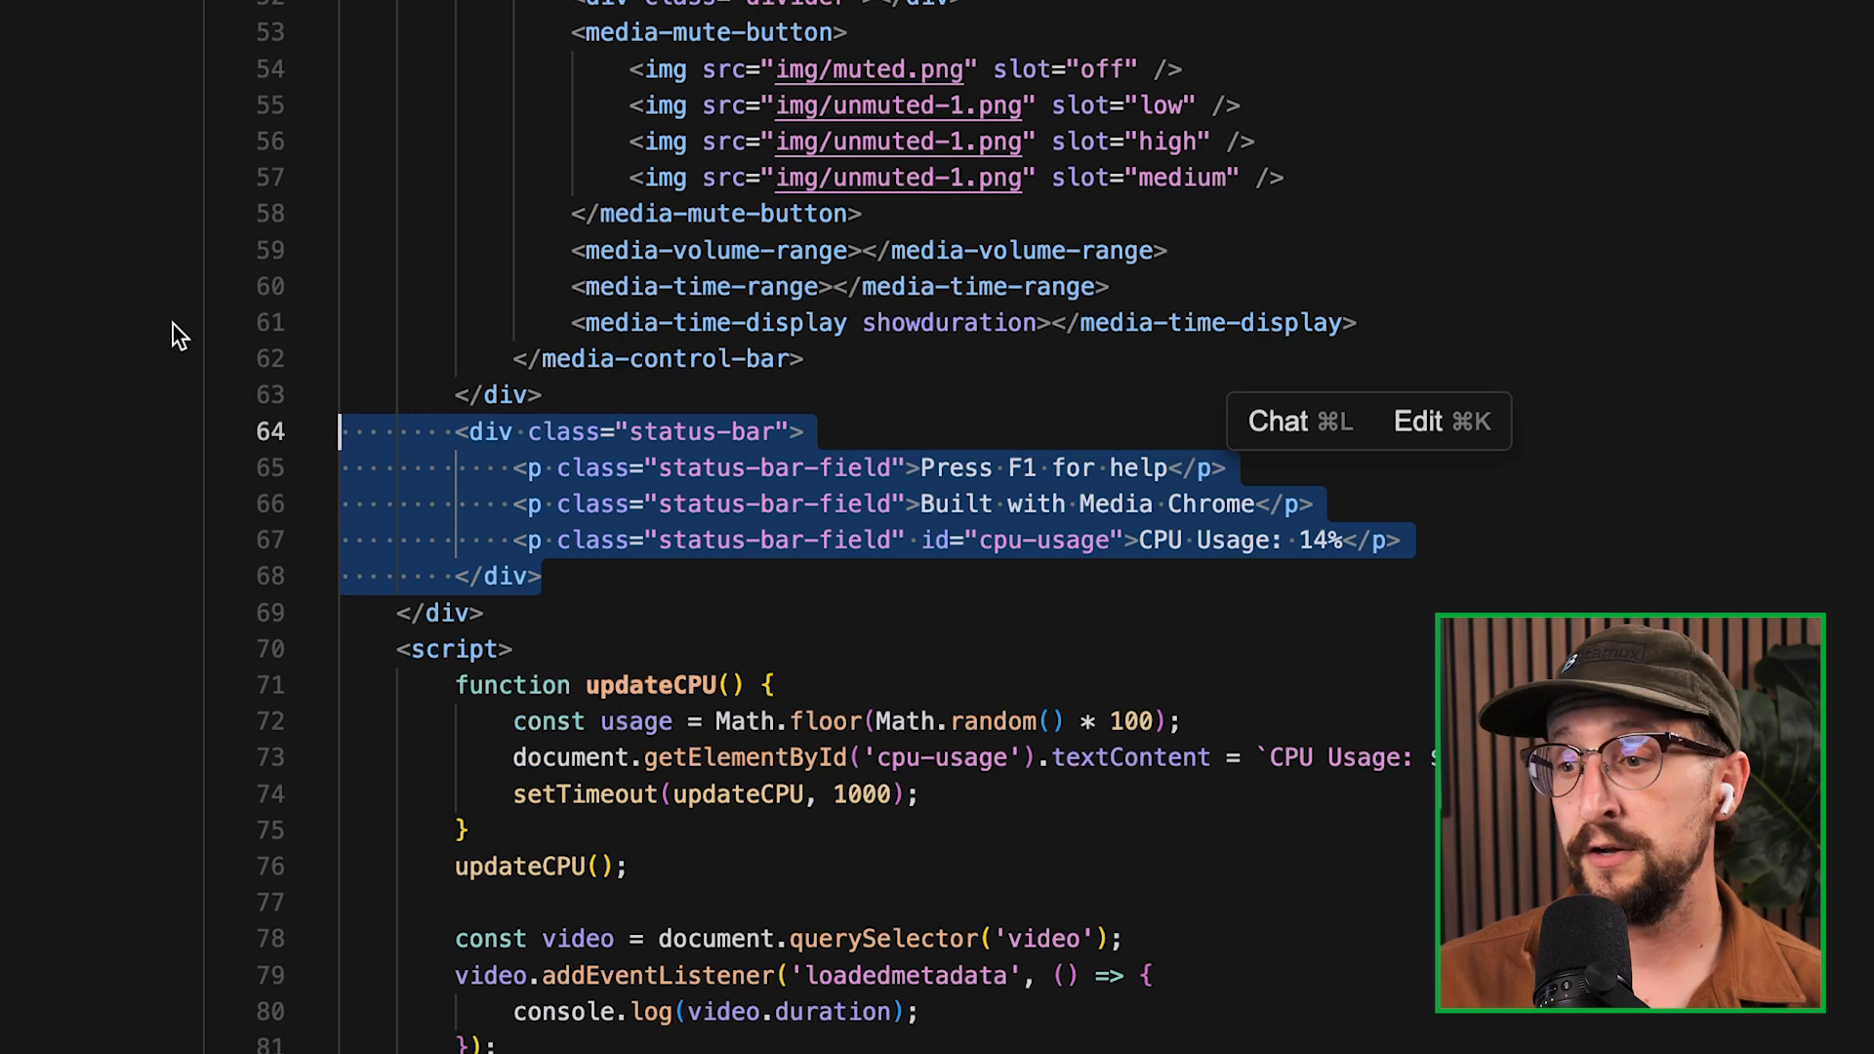
{"action": "left_click", "coordinate": [545, 574]}
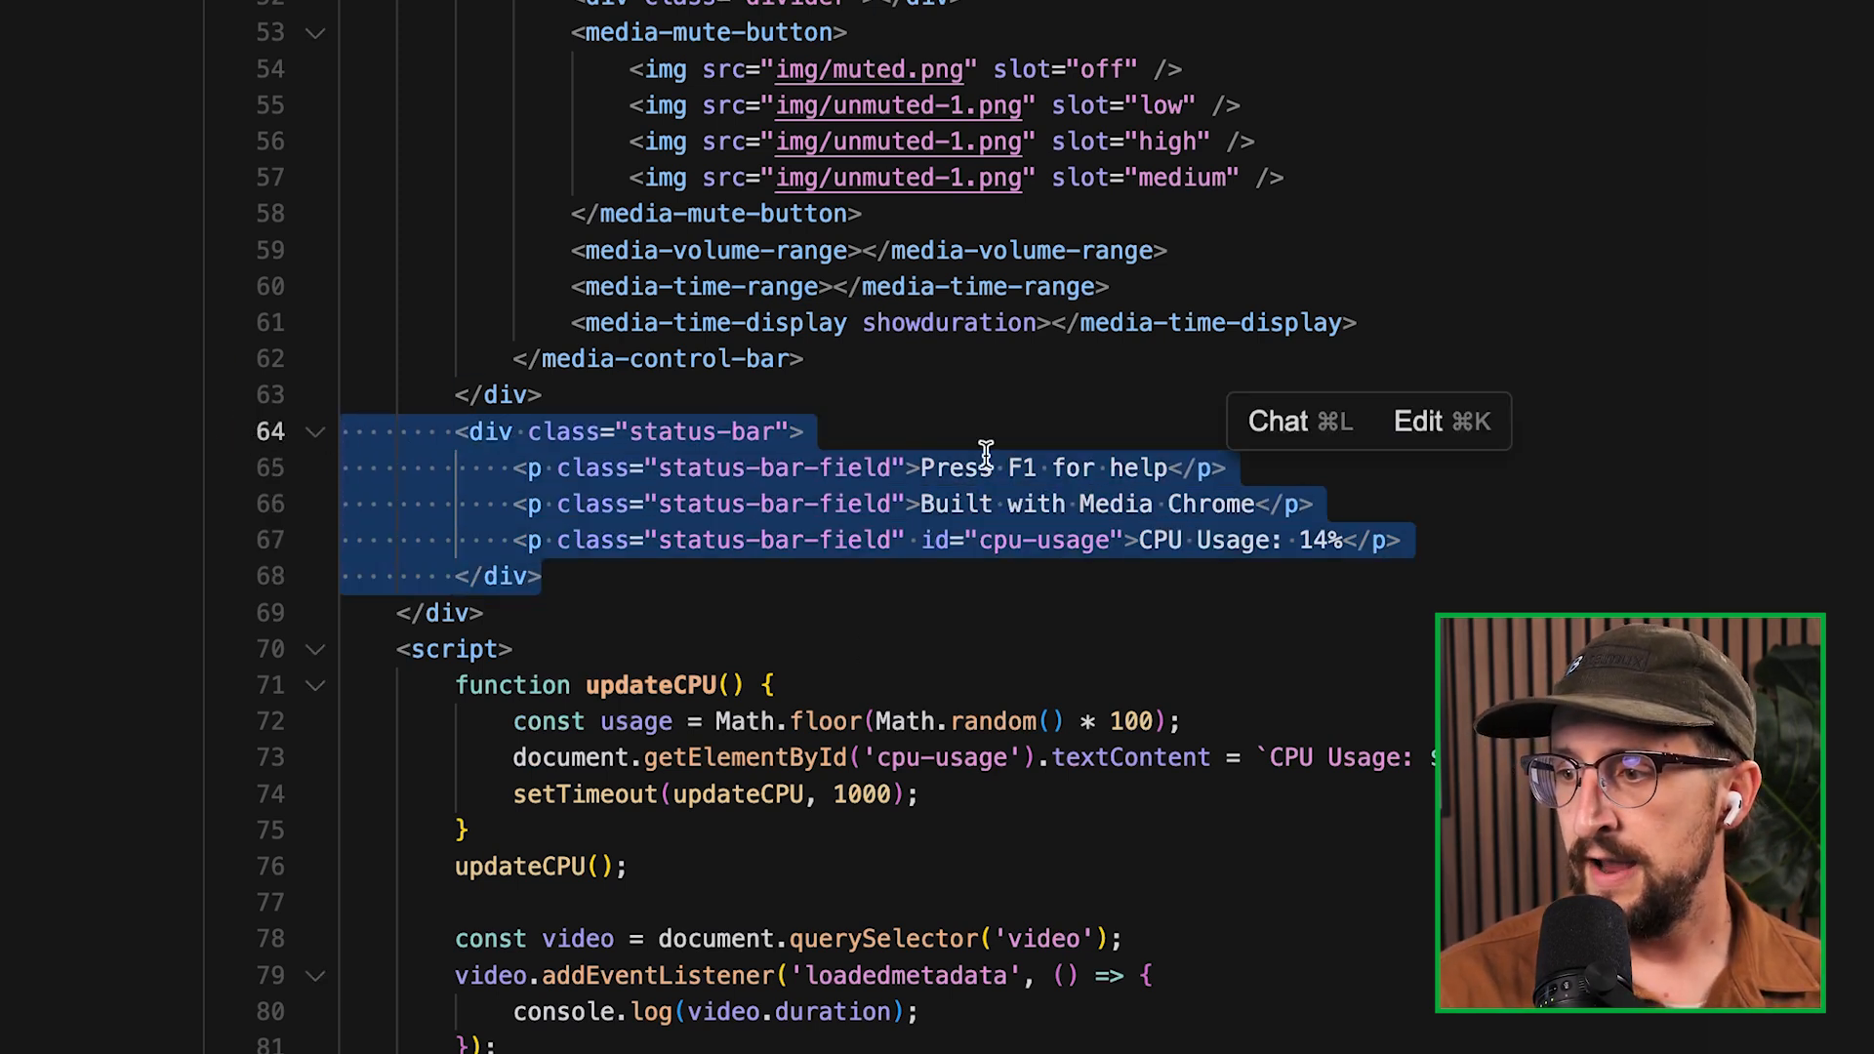
{"action": "left_click", "coordinate": [1099, 538]}
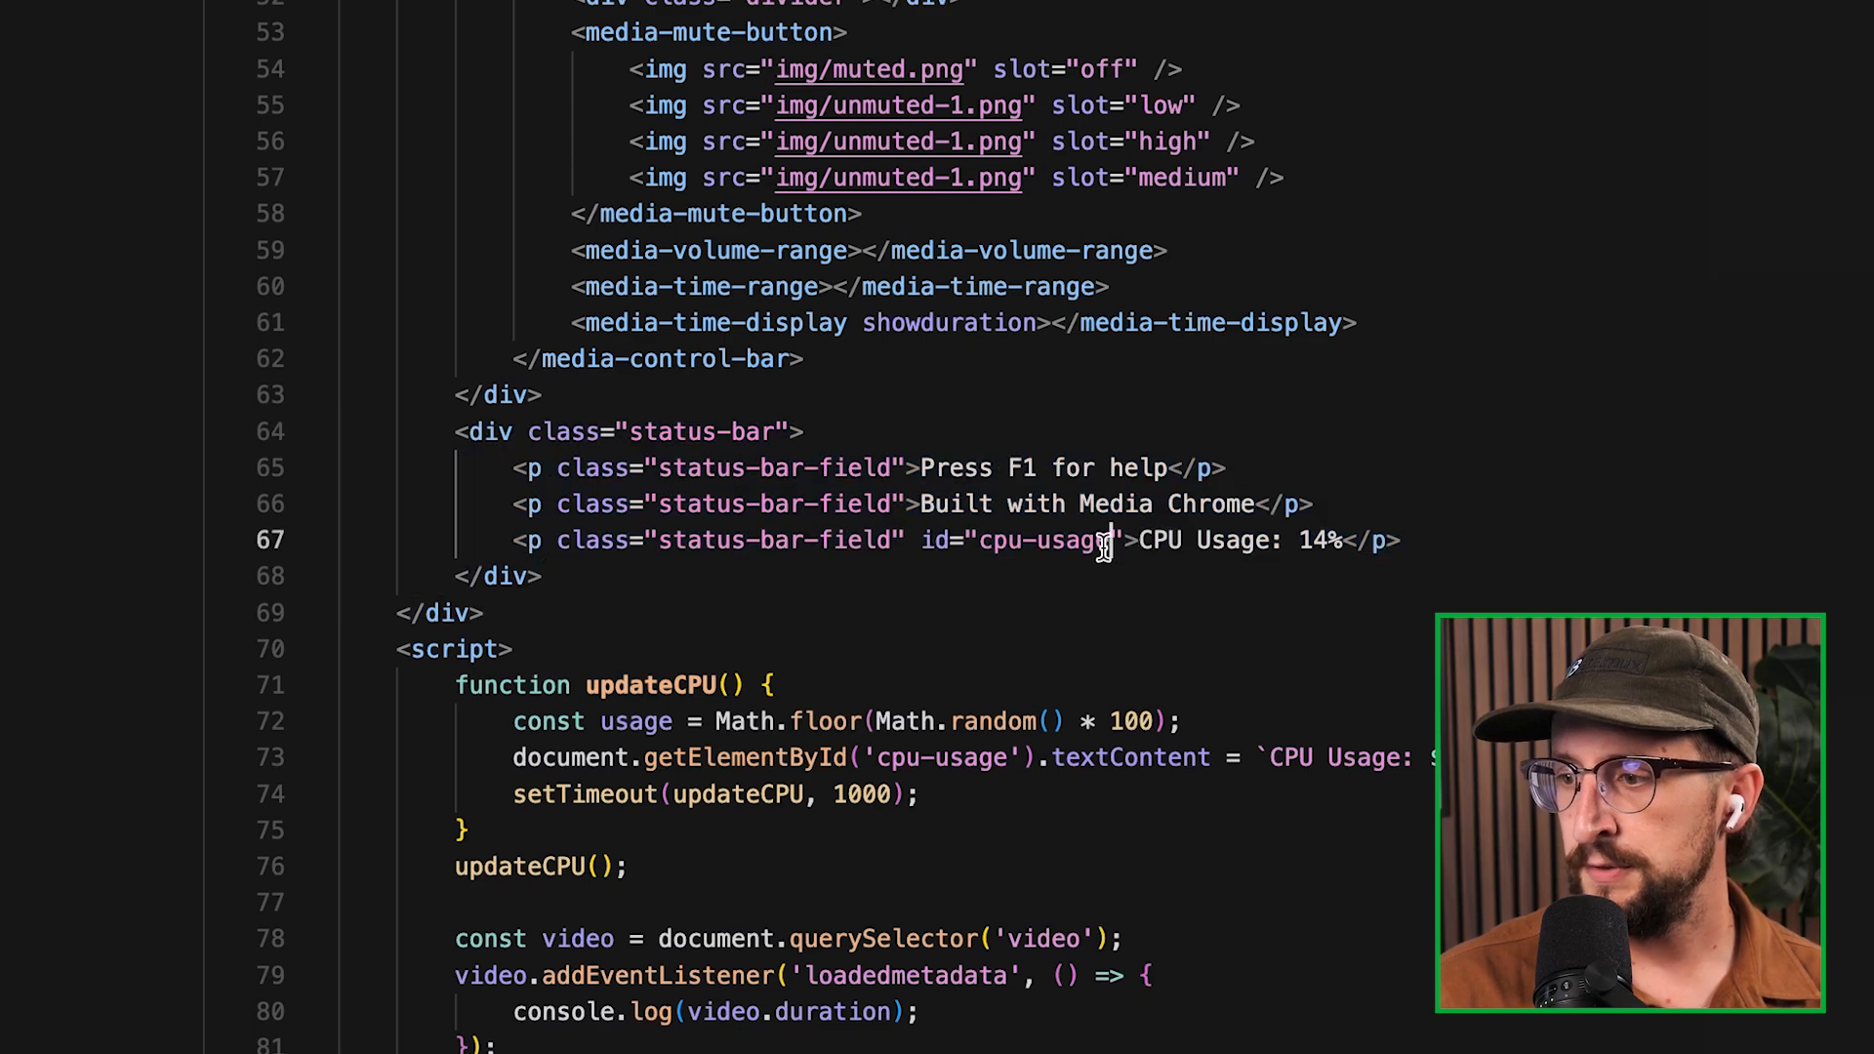
{"action": "double_click", "coordinate": [1047, 541]}
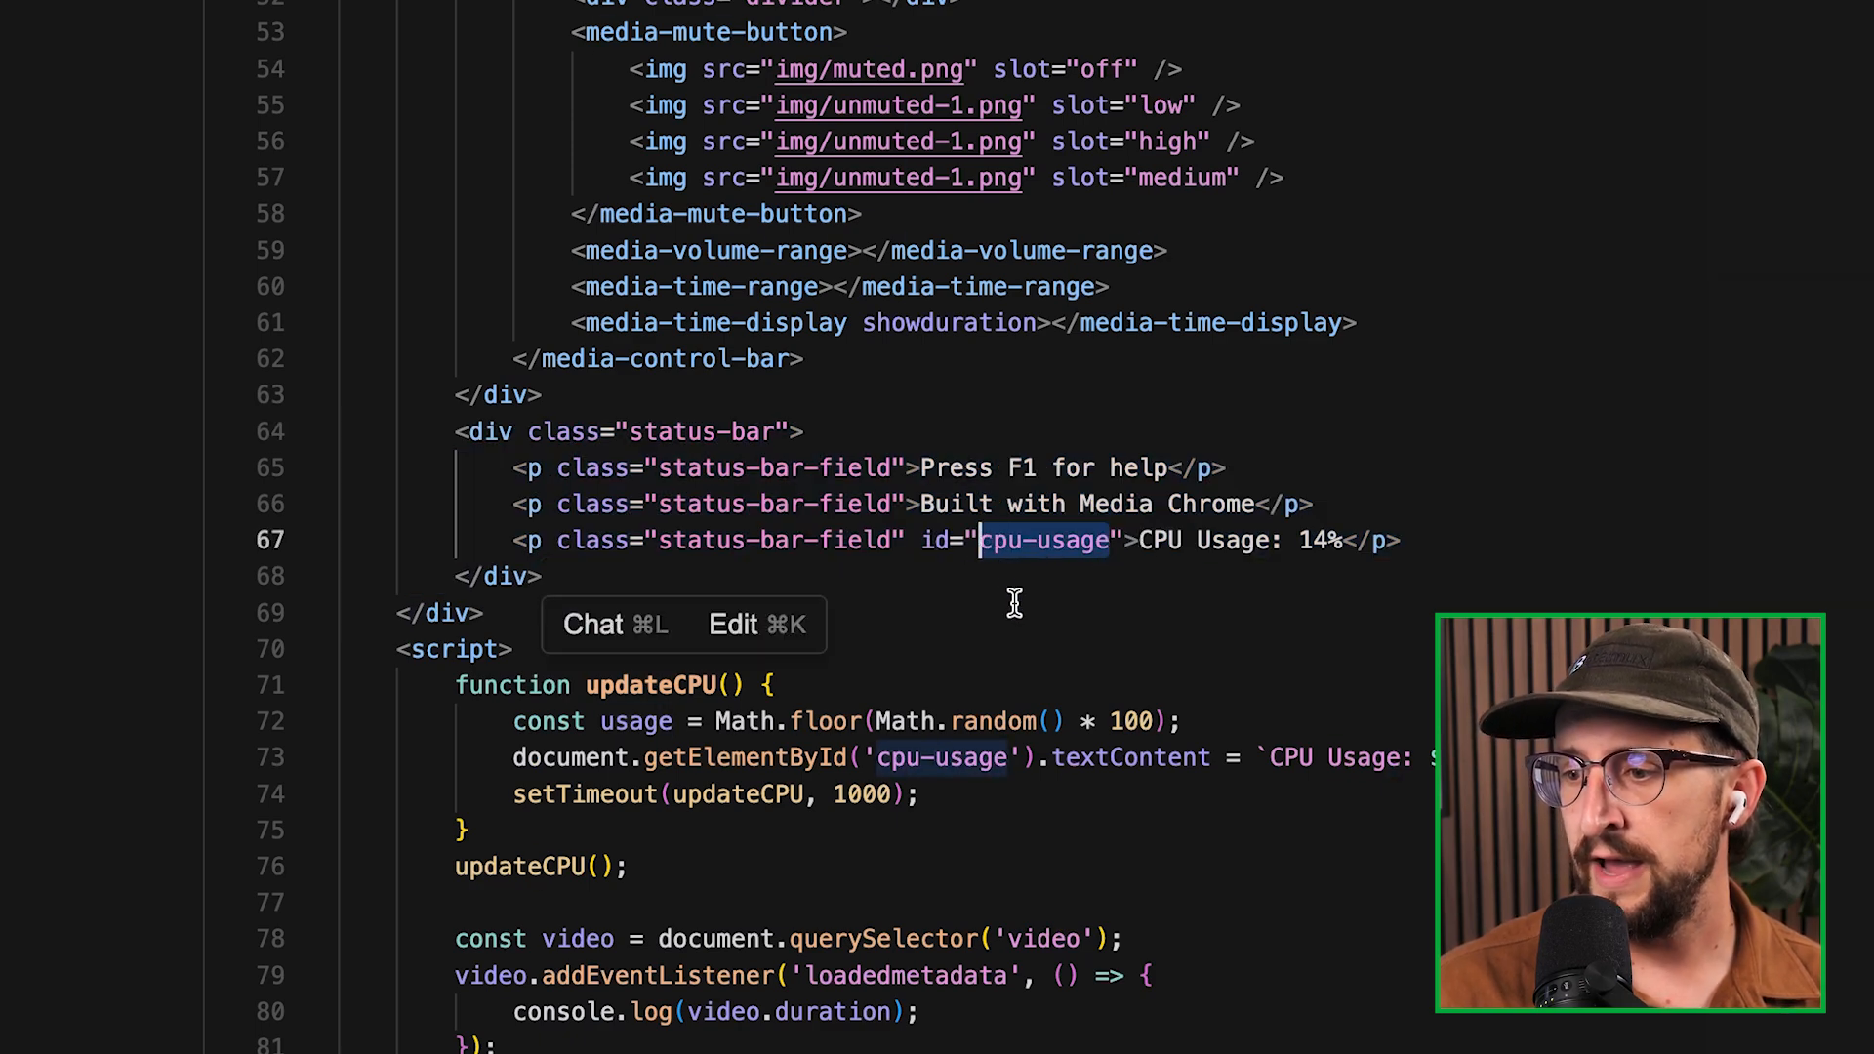
{"action": "scroll", "scroll_direction": "down", "scroll_amount": 3}
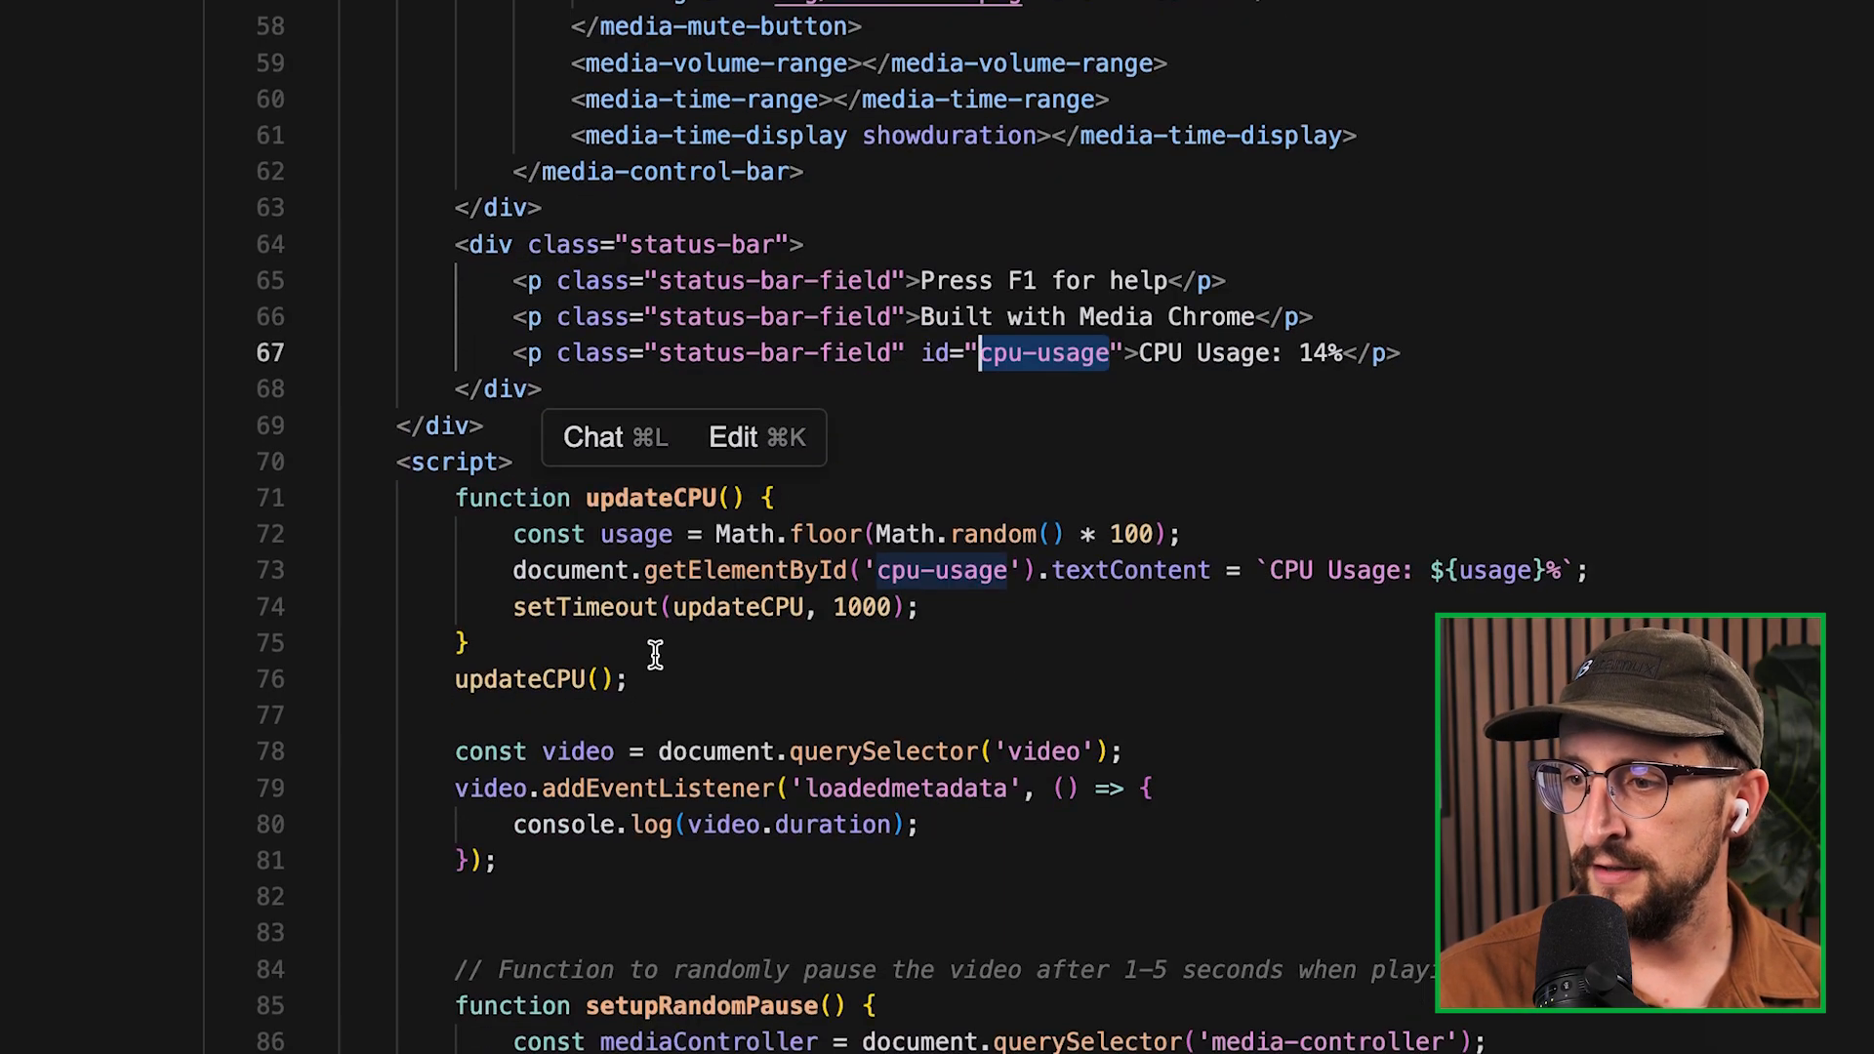